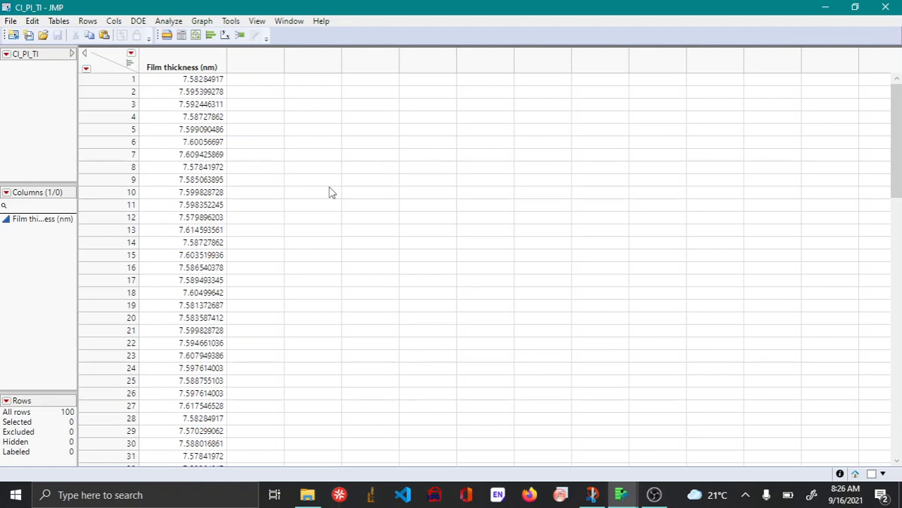
pyautogui.moveTo(333, 180)
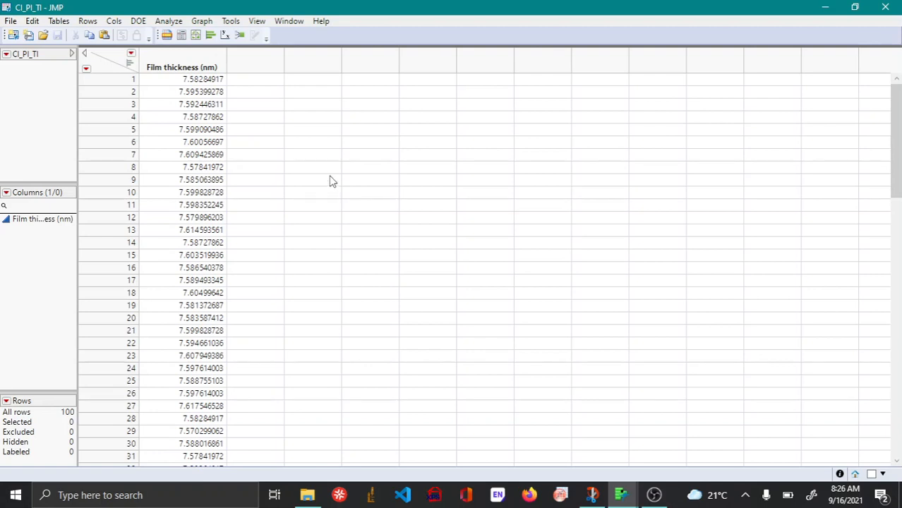
pyautogui.moveTo(257, 303)
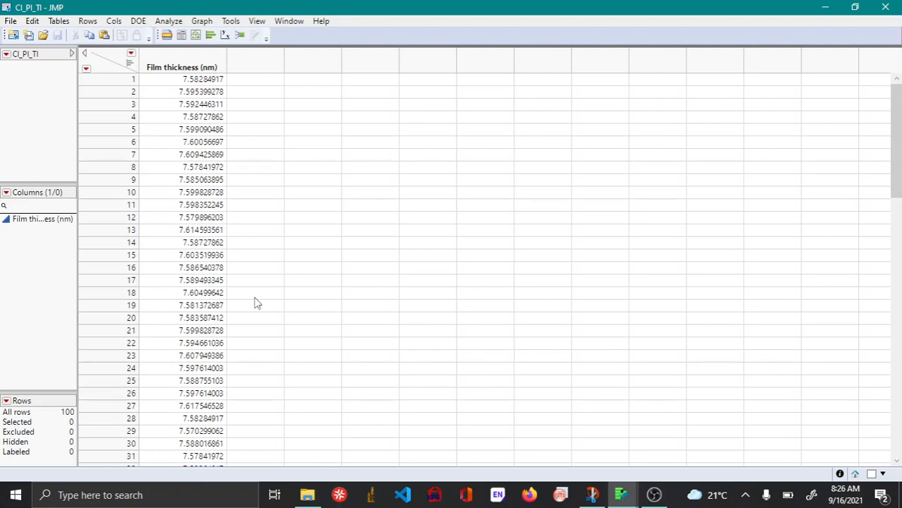
pyautogui.moveTo(277, 302)
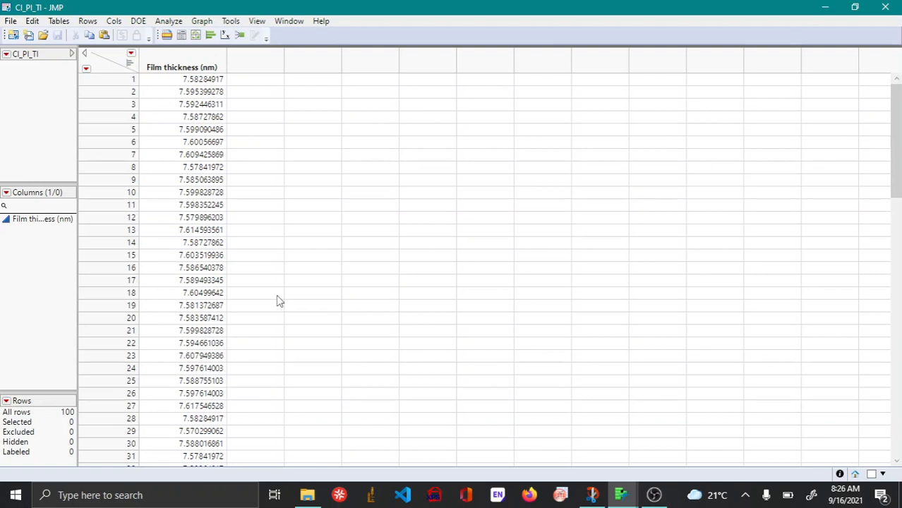
pyautogui.moveTo(297, 192)
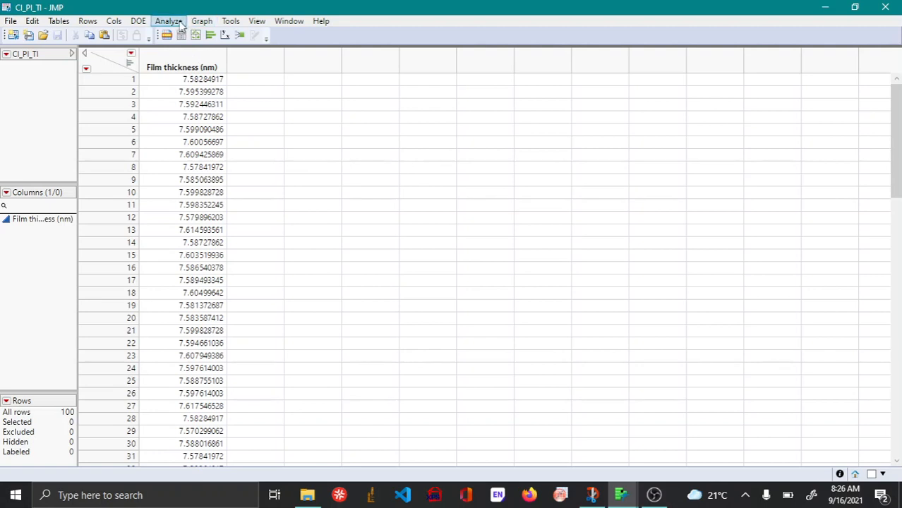
# - Run Analyze > Distribution on Film thickness (nm) to get histogram, quantiles and summary statistics
pyautogui.click(168, 21)
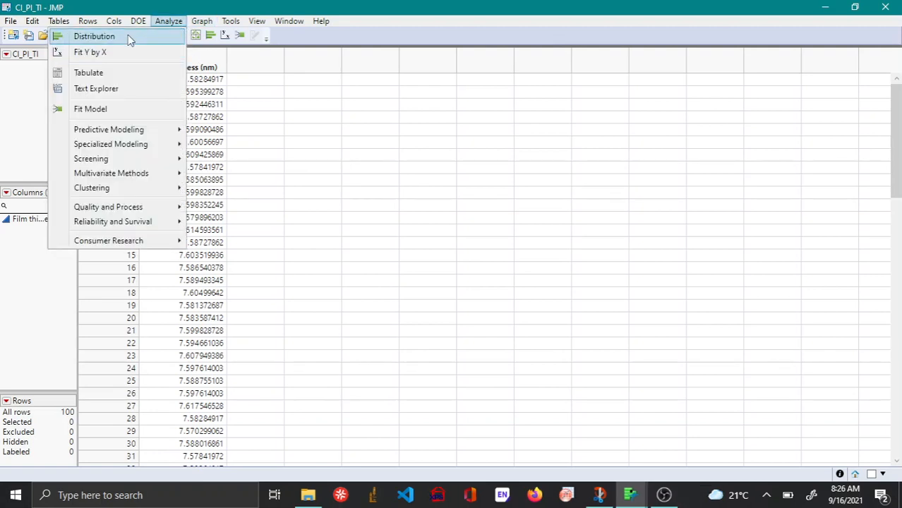
pyautogui.click(93, 37)
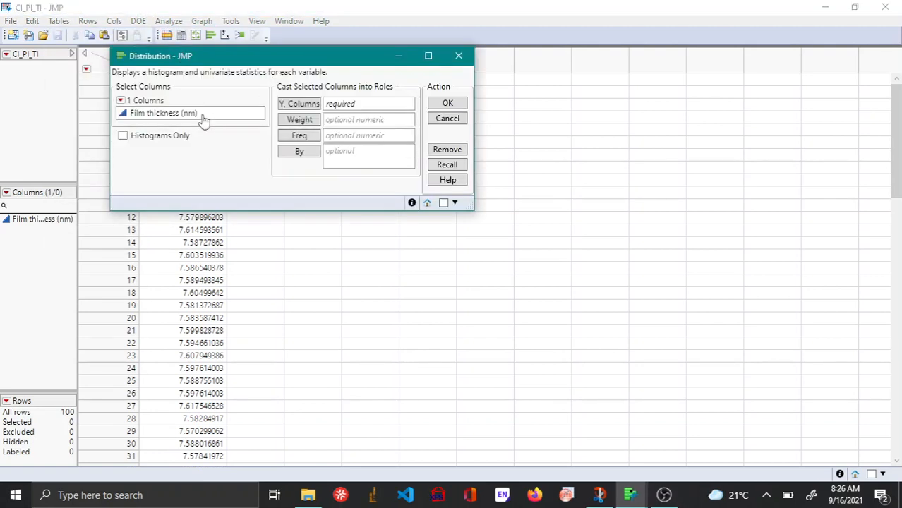
pyautogui.click(447, 118)
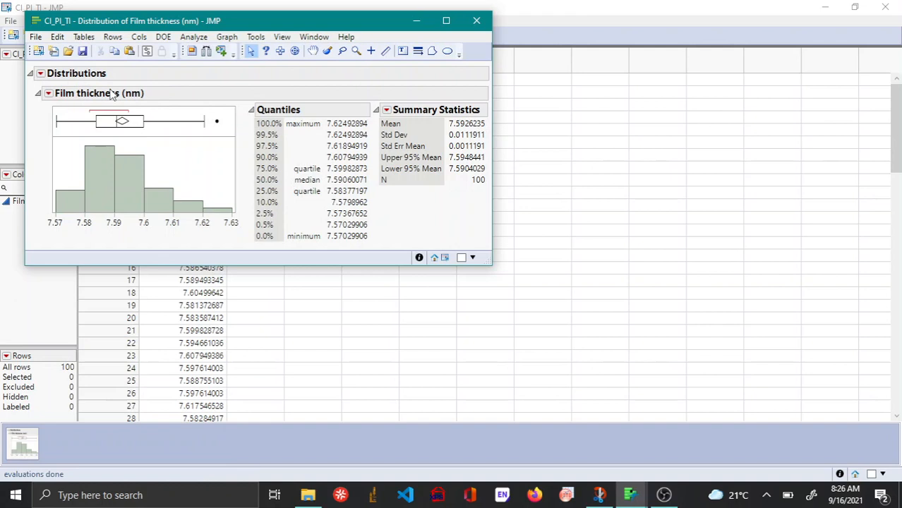
# - Start Test Mean from the Film thickness red triangle with hypothesized mean 7.594
pyautogui.click(48, 93)
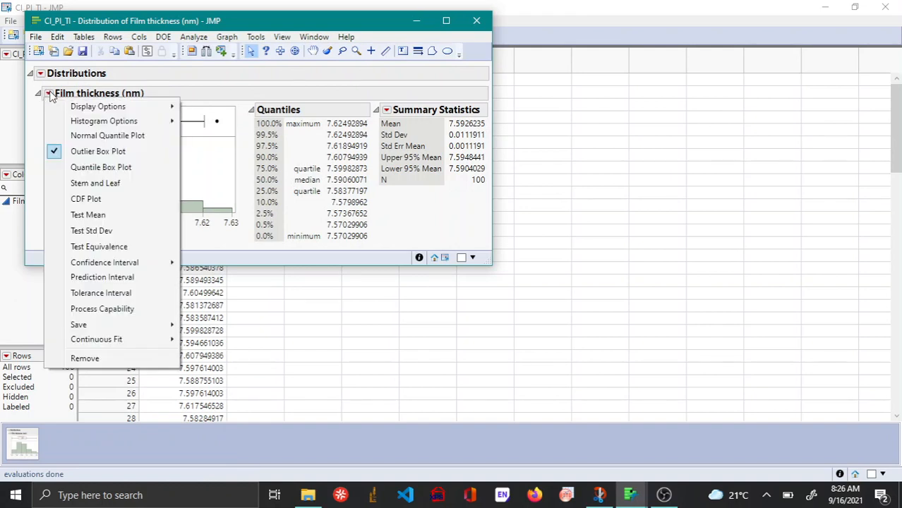
pyautogui.click(88, 215)
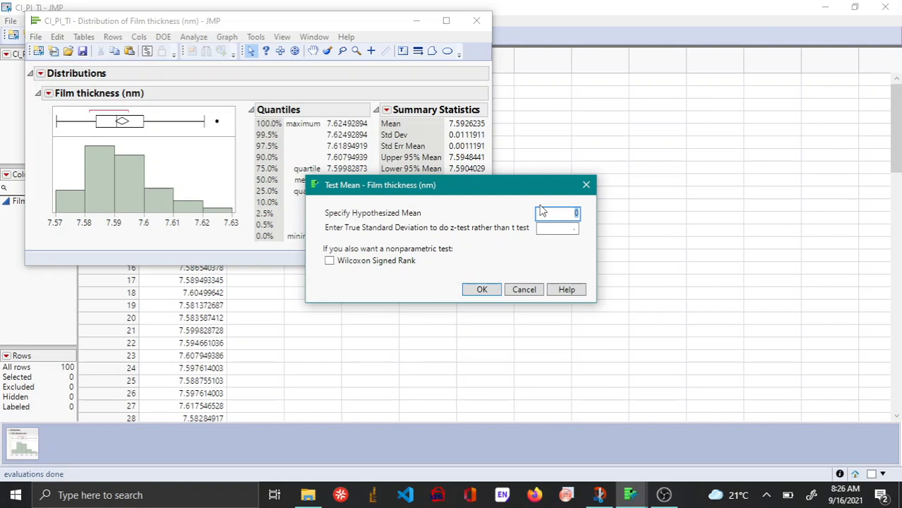
pyautogui.write('7.594')
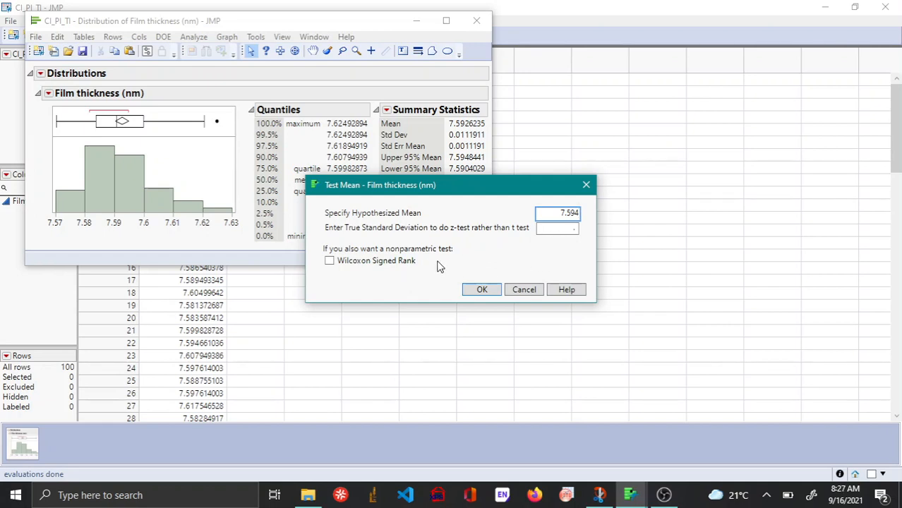
pyautogui.moveTo(420, 264)
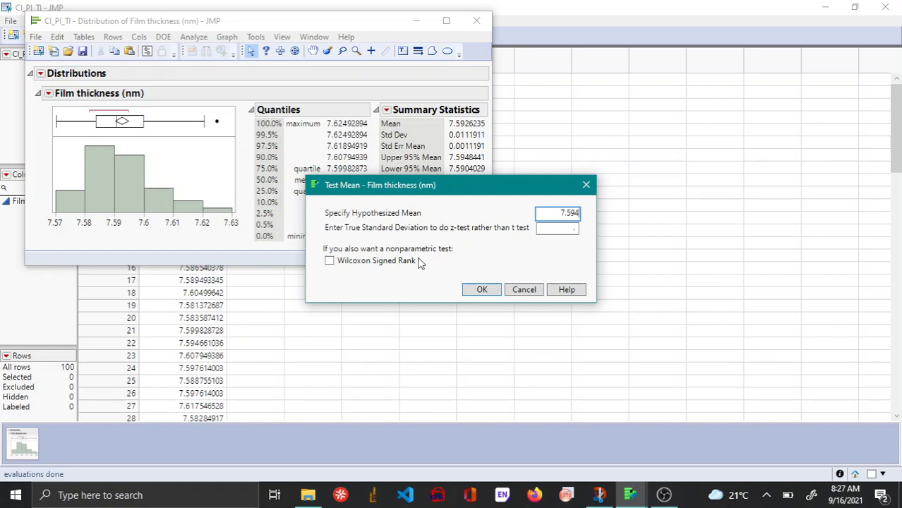
pyautogui.moveTo(410, 268)
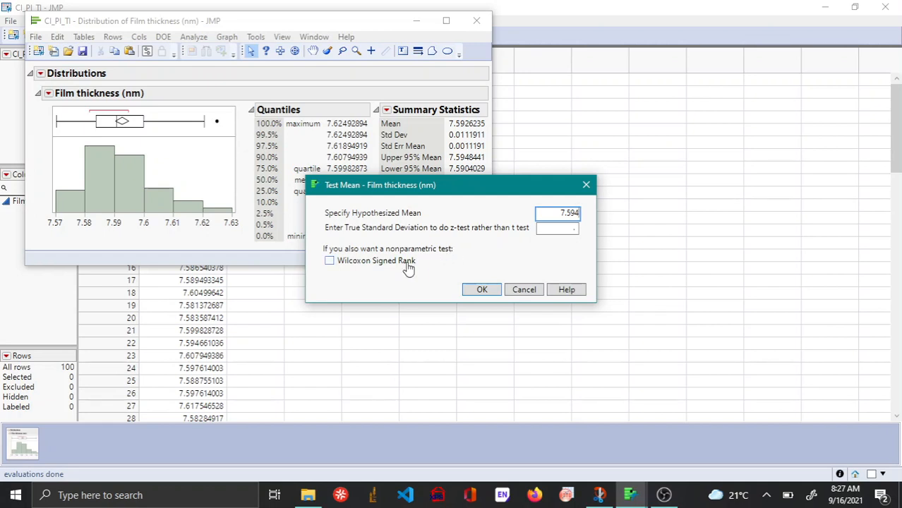
pyautogui.moveTo(412, 268)
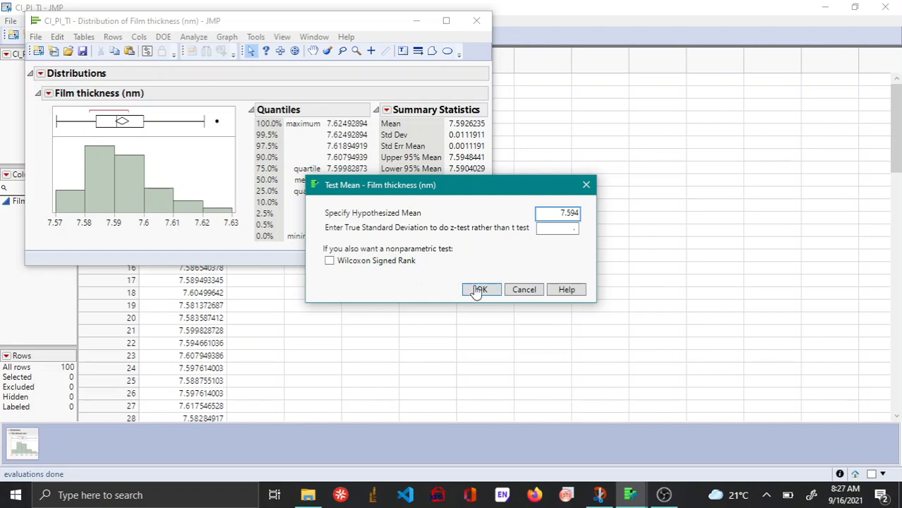
# - Run the mean test (t = -1.23, p = 0.2216) and maximize the report window
pyautogui.click(480, 290)
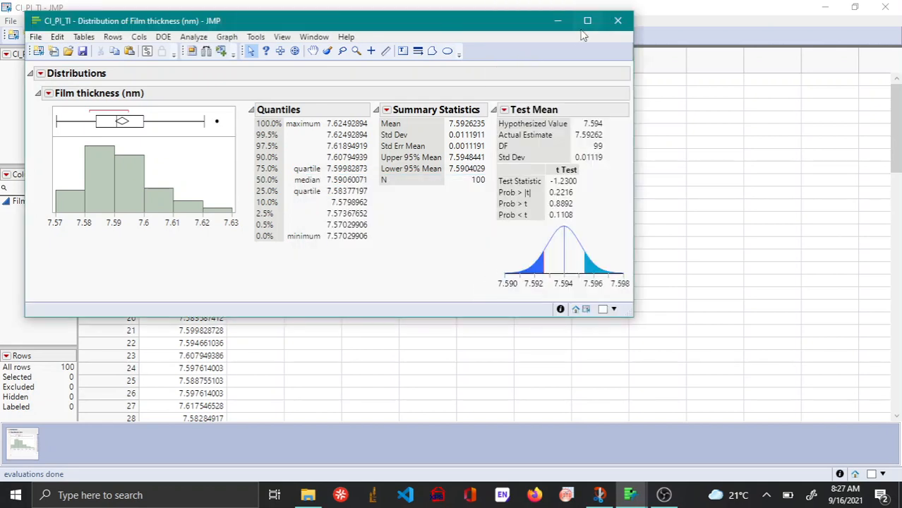
pyautogui.moveTo(591, 217)
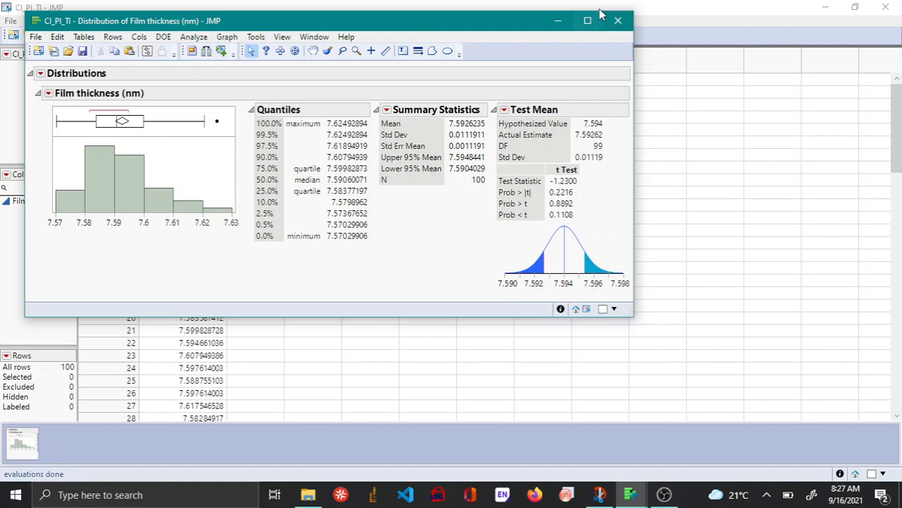
pyautogui.click(586, 20)
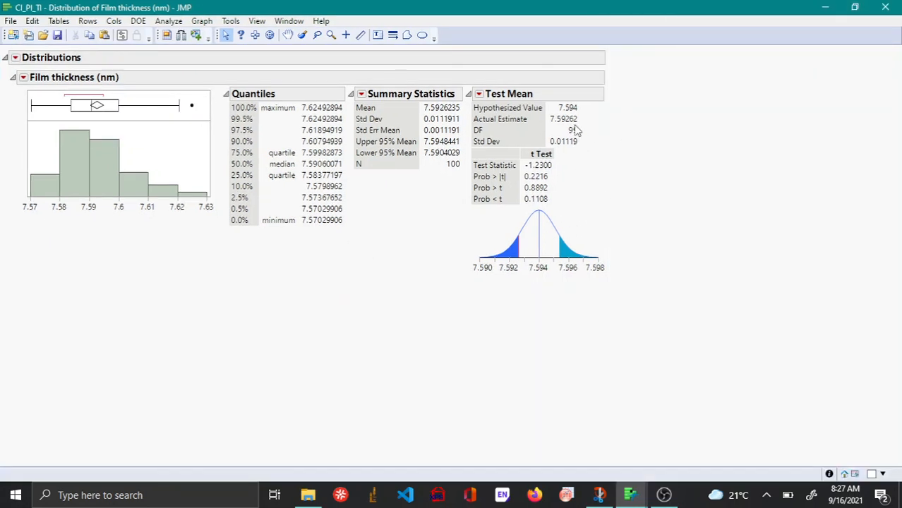
pyautogui.moveTo(514, 118)
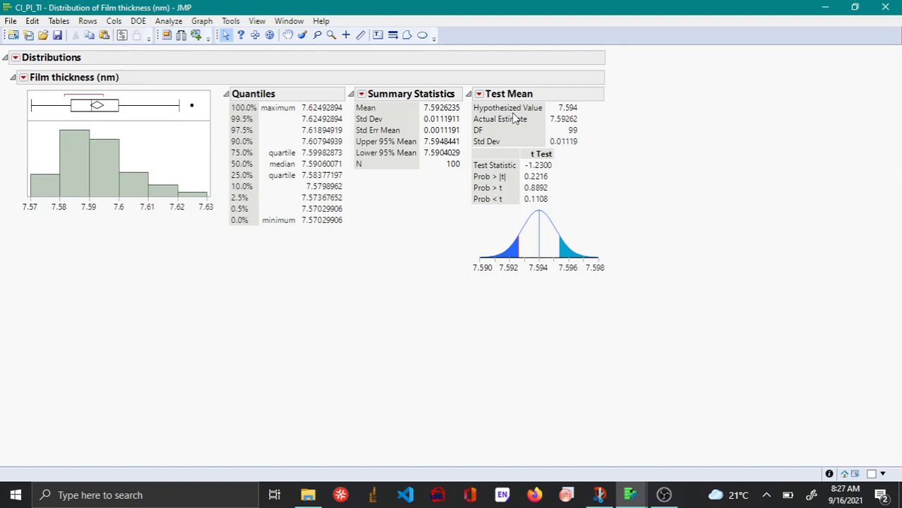
pyautogui.moveTo(553, 118)
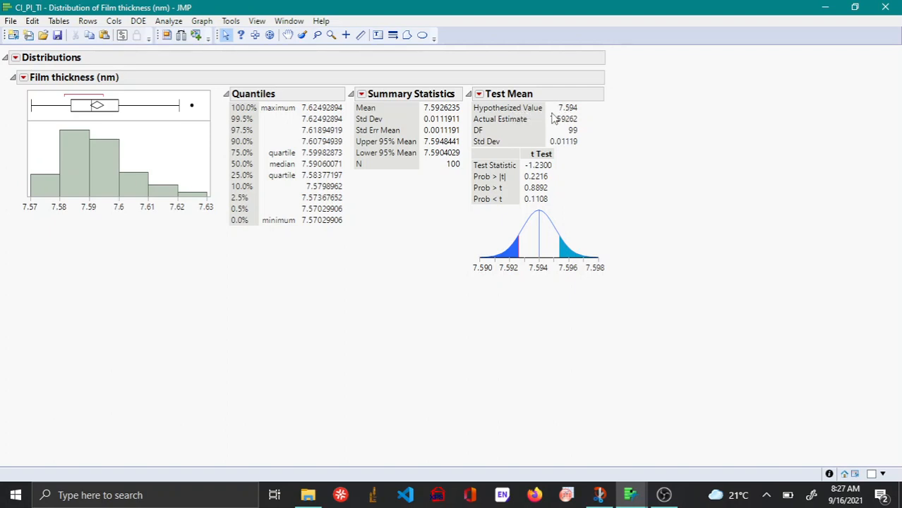
pyautogui.moveTo(552, 144)
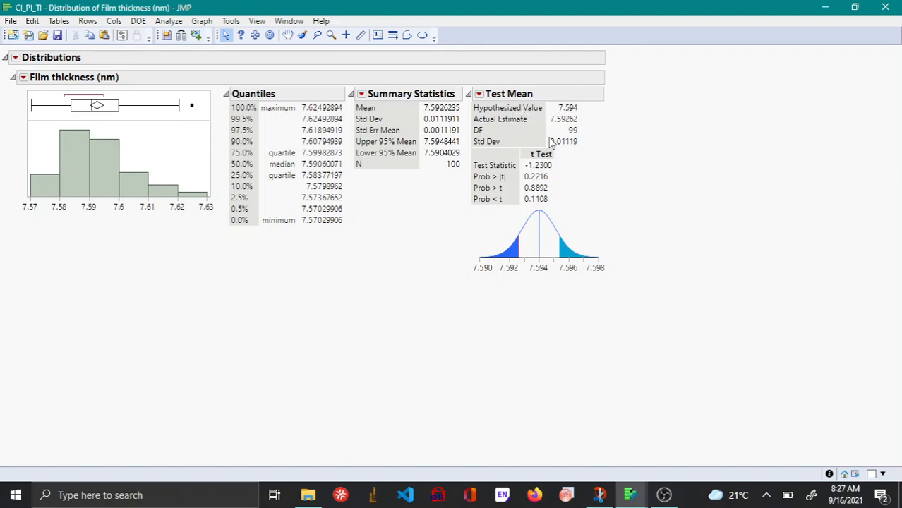
pyautogui.moveTo(426, 114)
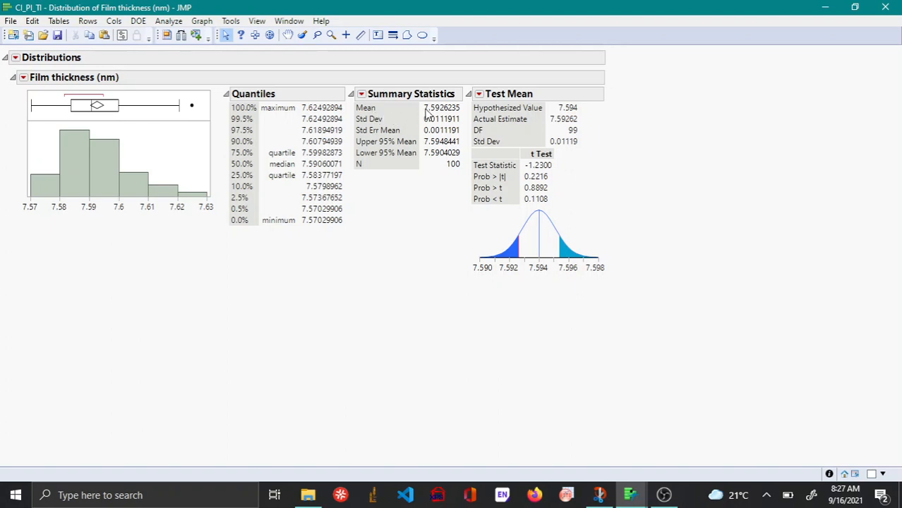
pyautogui.moveTo(511, 130)
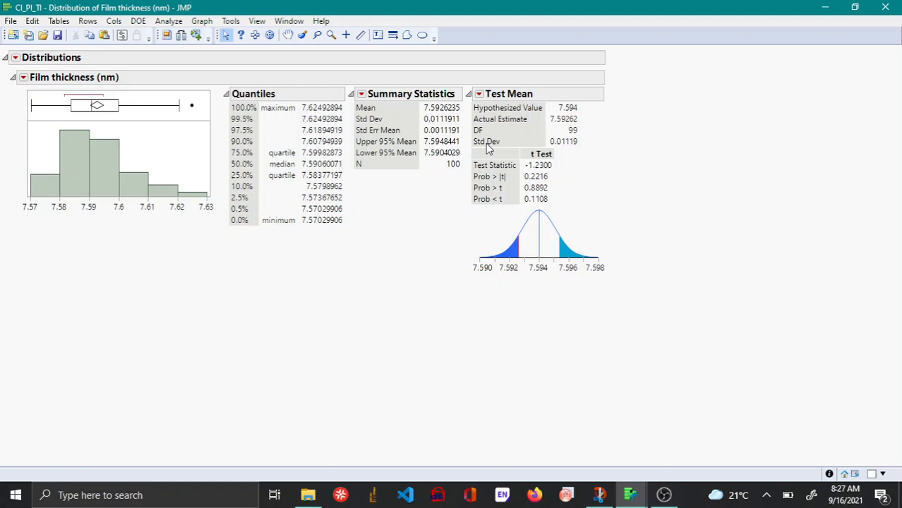
pyautogui.moveTo(96, 204)
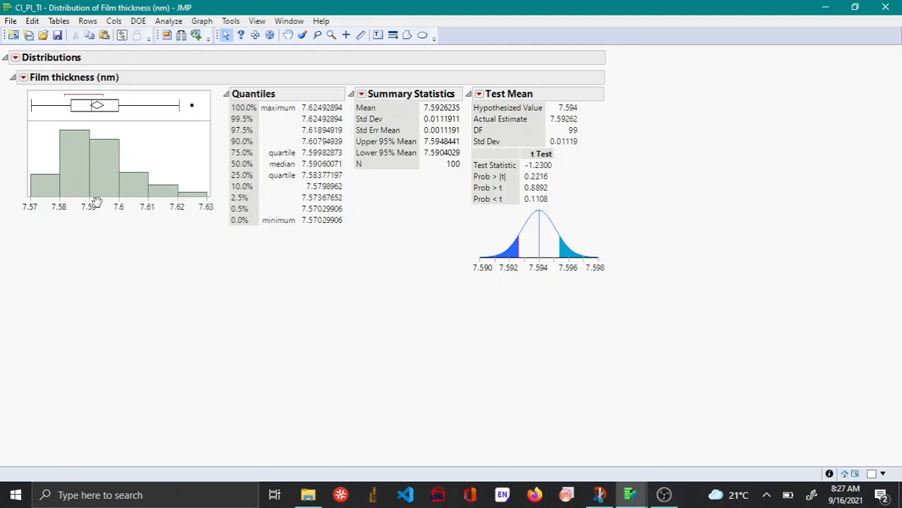
pyautogui.moveTo(173, 164)
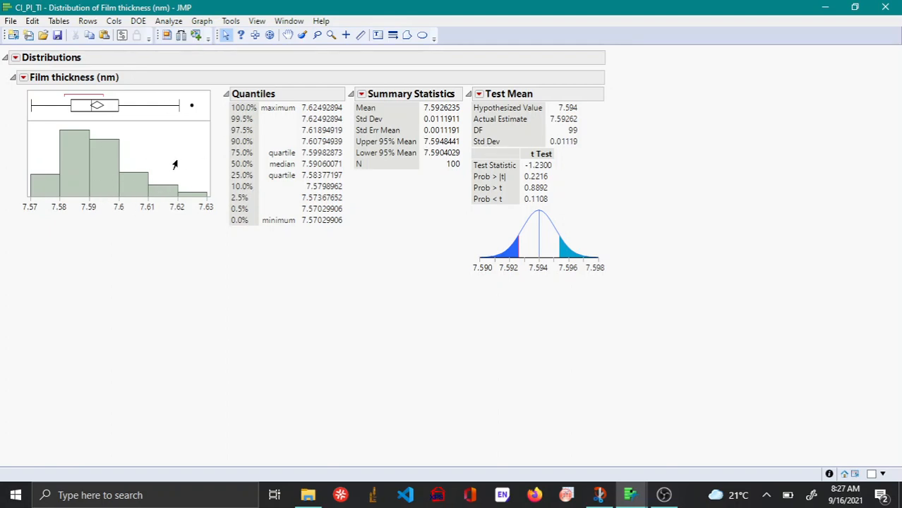
pyautogui.moveTo(614, 175)
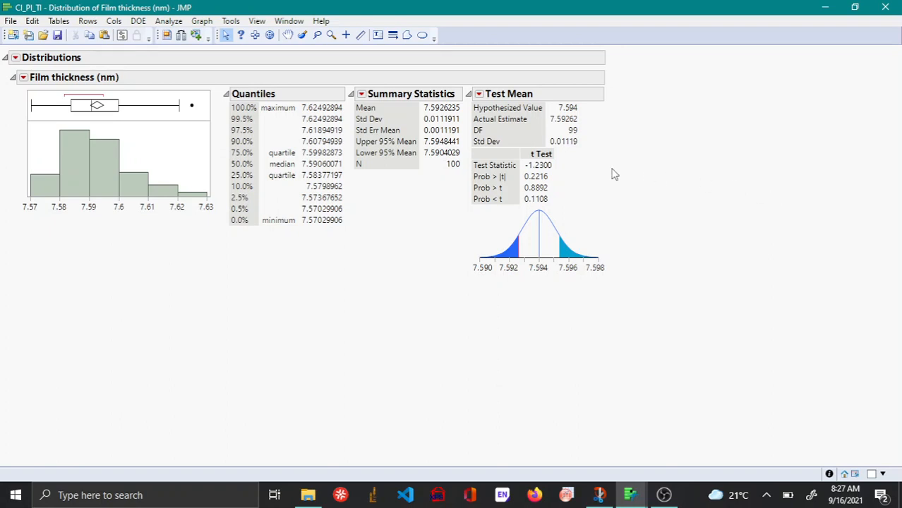
pyautogui.moveTo(506, 177)
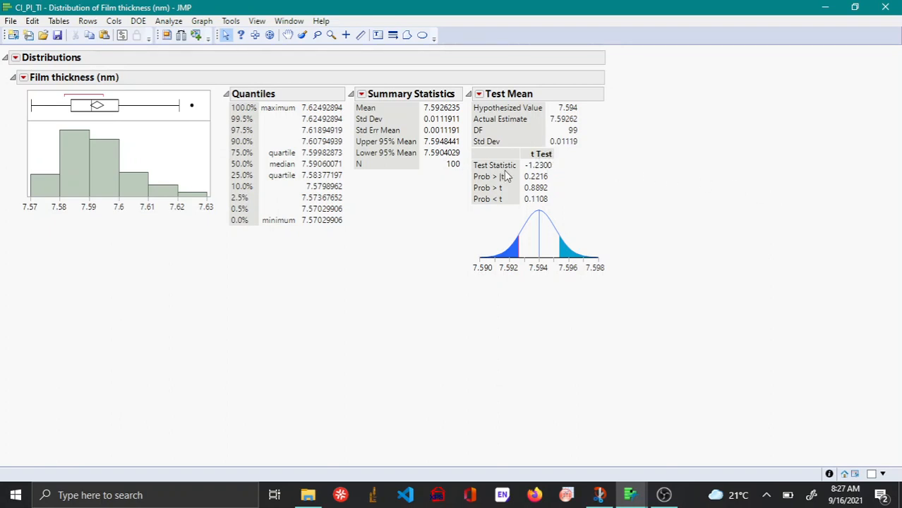
pyautogui.moveTo(497, 176)
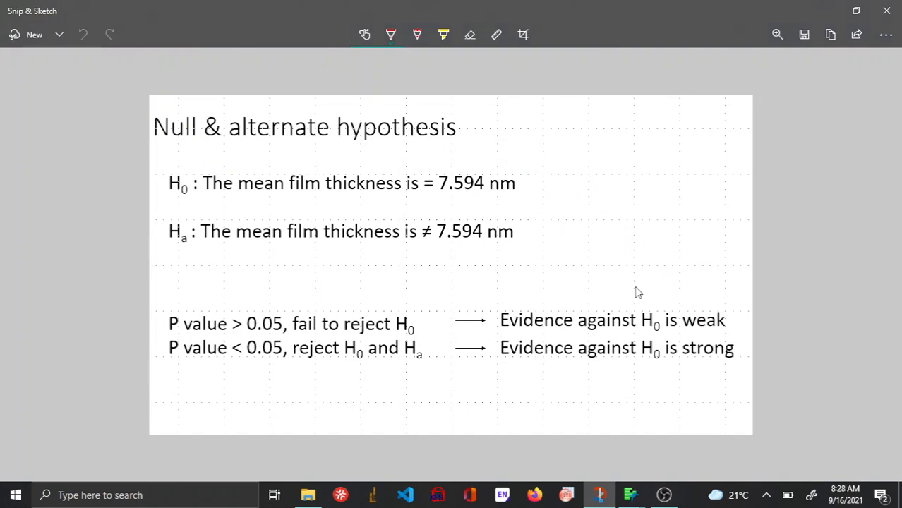
pyautogui.moveTo(214, 201)
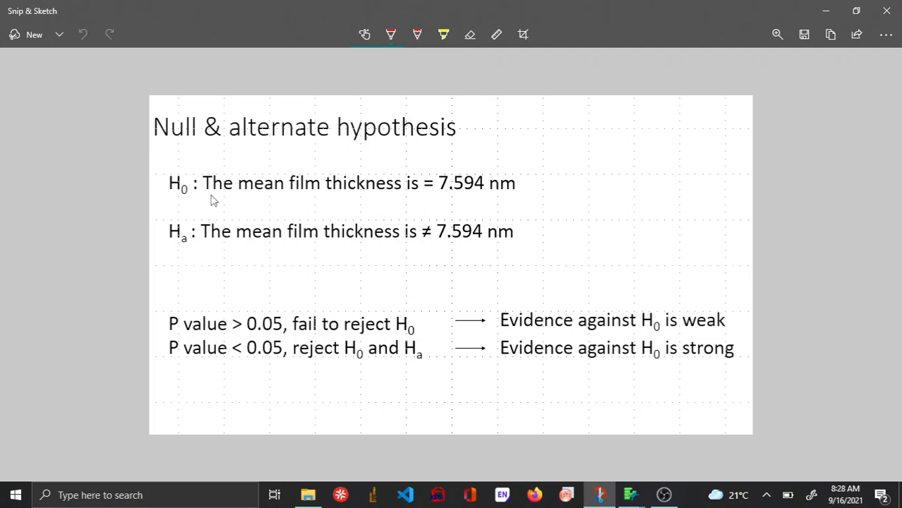
pyautogui.moveTo(316, 211)
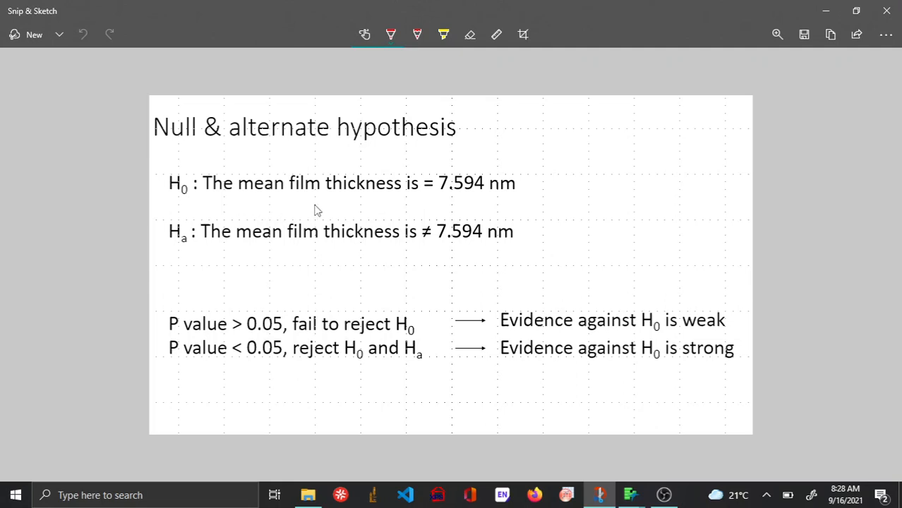
pyautogui.moveTo(254, 206)
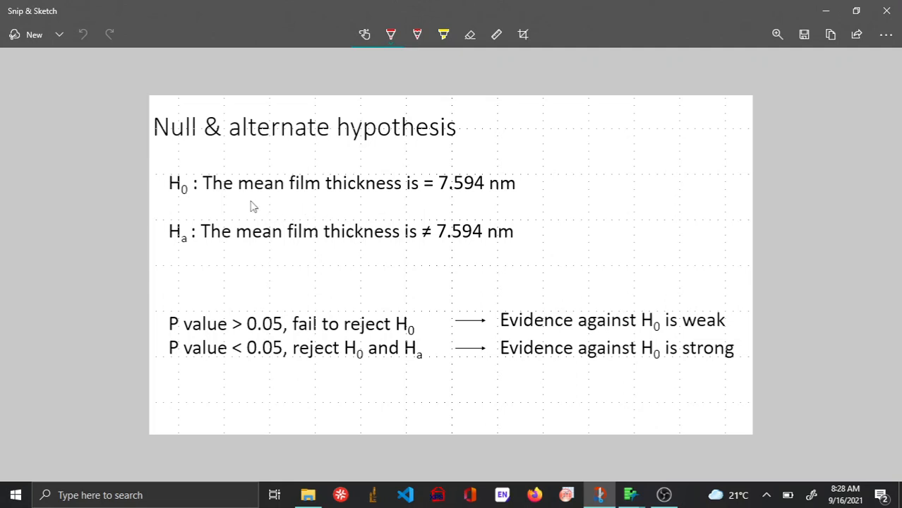
pyautogui.moveTo(446, 201)
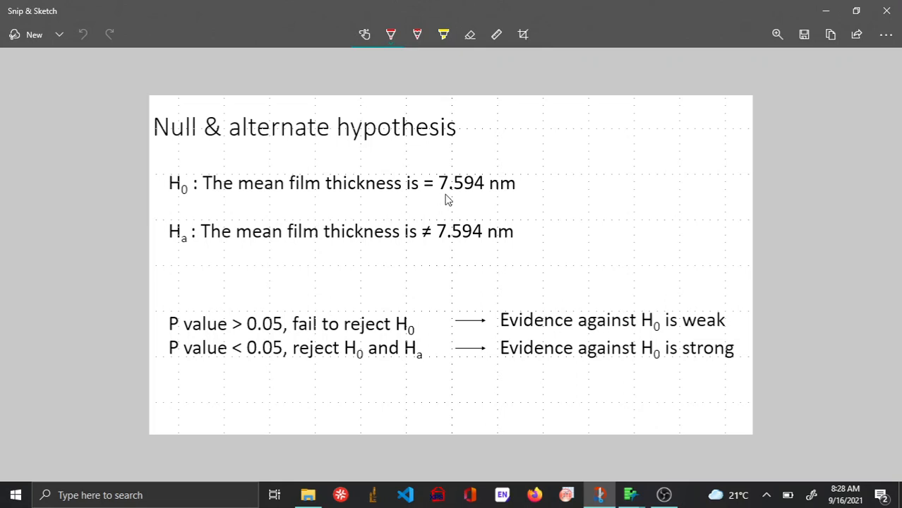
pyautogui.moveTo(497, 201)
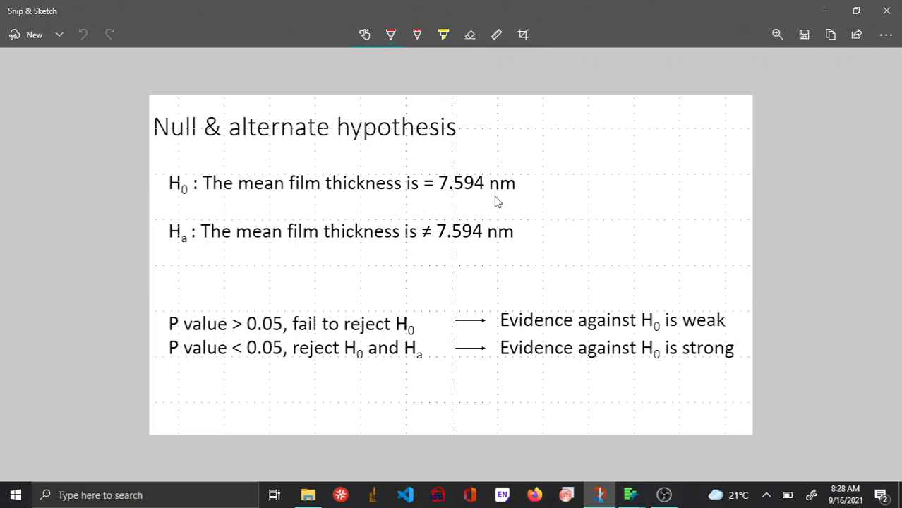
pyautogui.moveTo(402, 200)
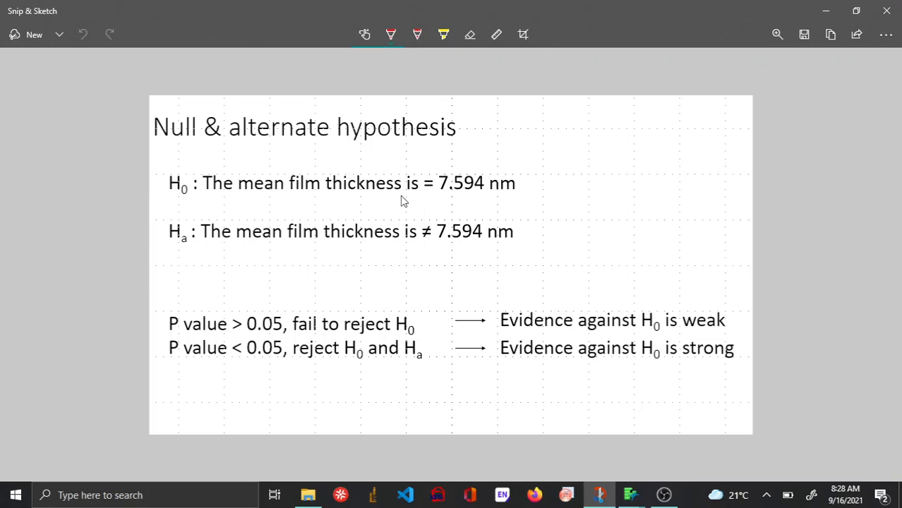
pyautogui.moveTo(185, 249)
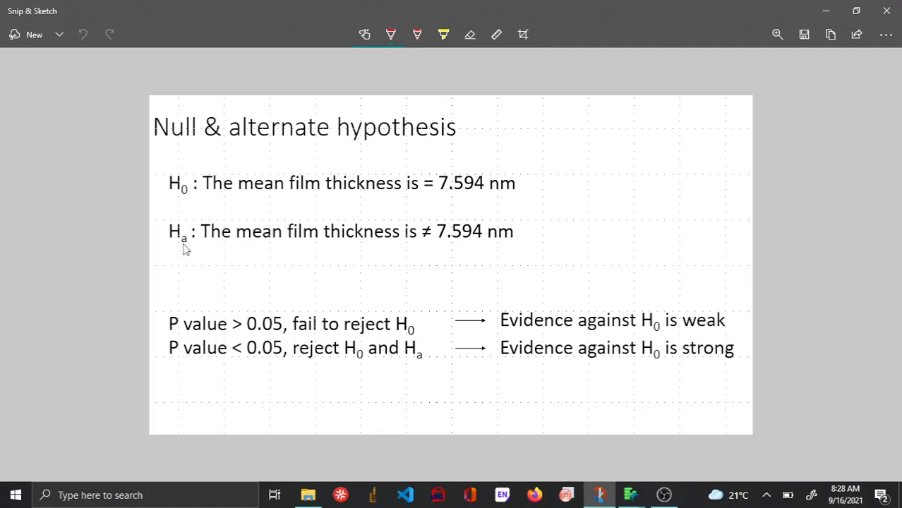
pyautogui.moveTo(700, 205)
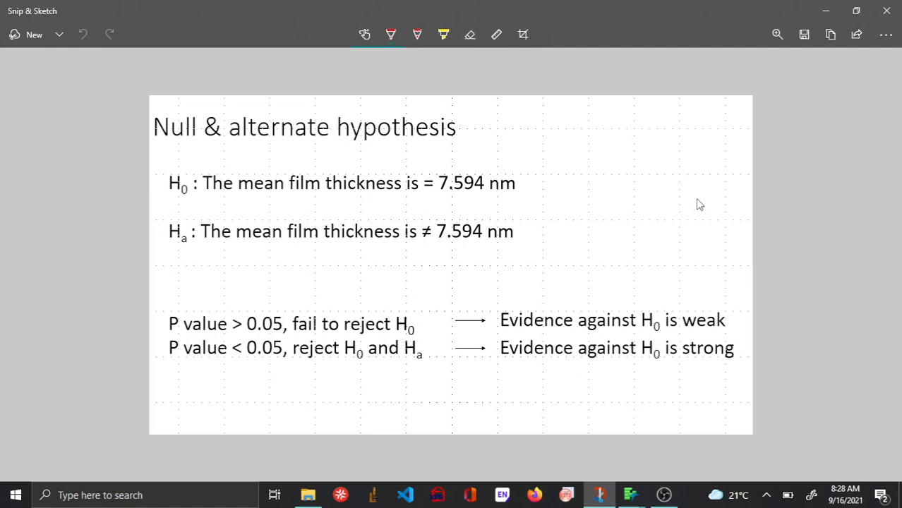
pyautogui.moveTo(457, 259)
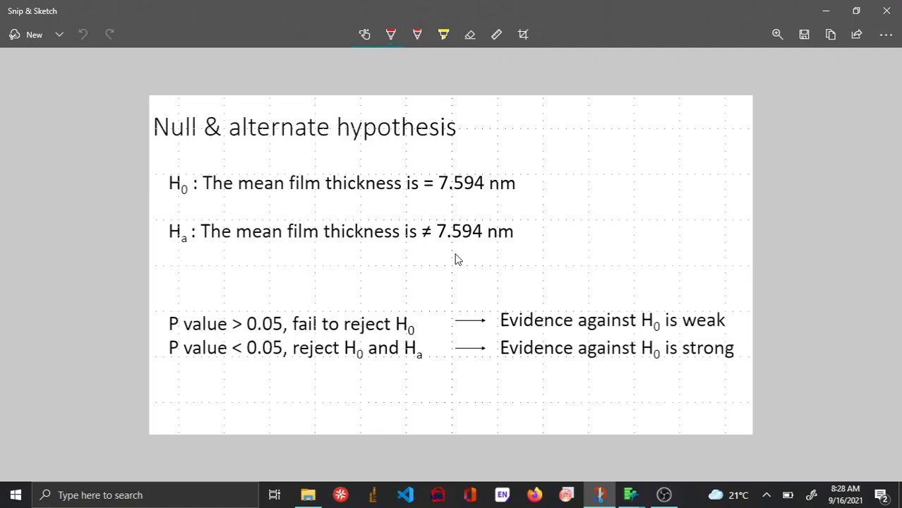
pyautogui.moveTo(445, 254)
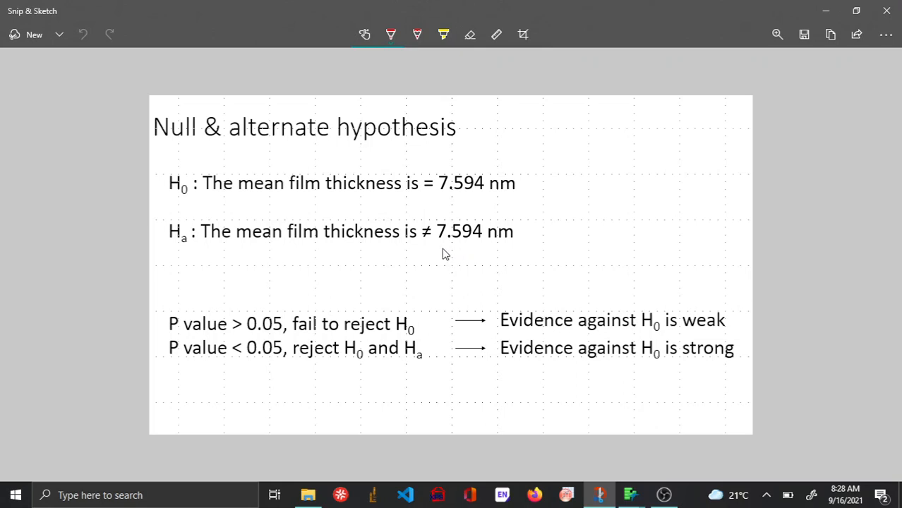
pyautogui.moveTo(491, 207)
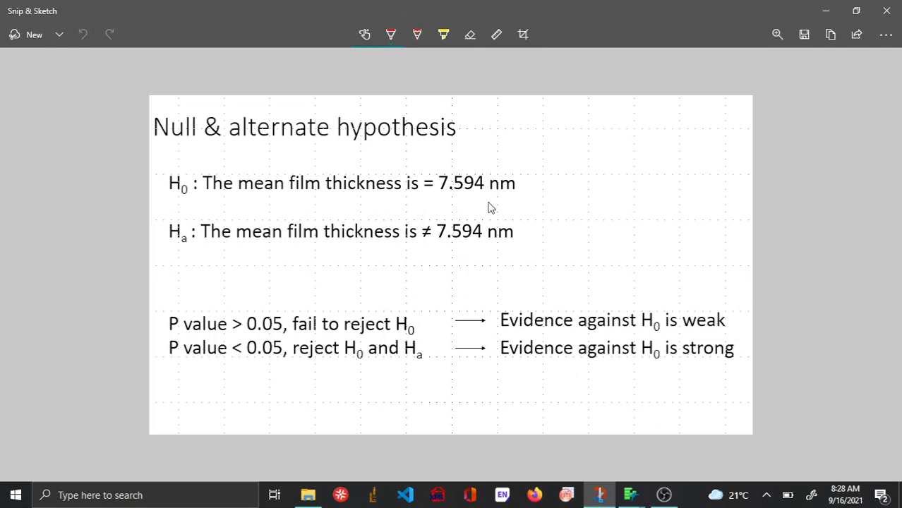
pyautogui.moveTo(288, 259)
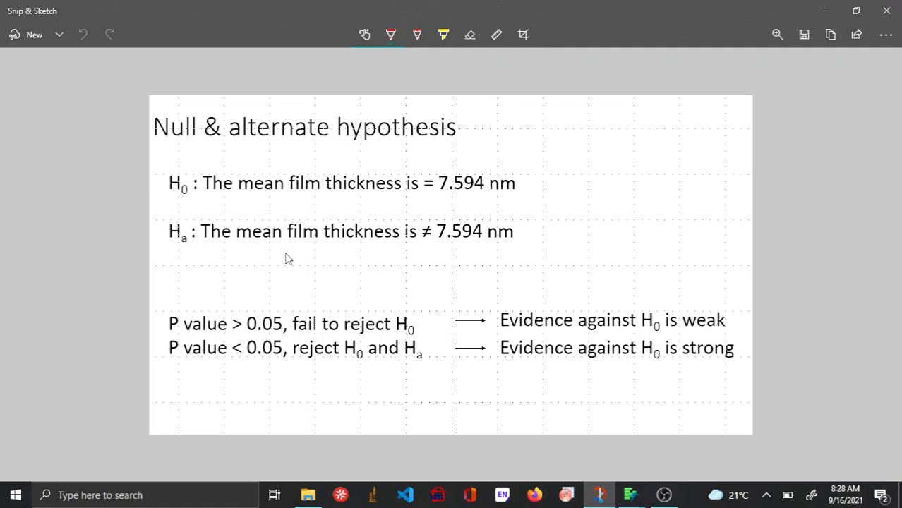
pyautogui.moveTo(573, 260)
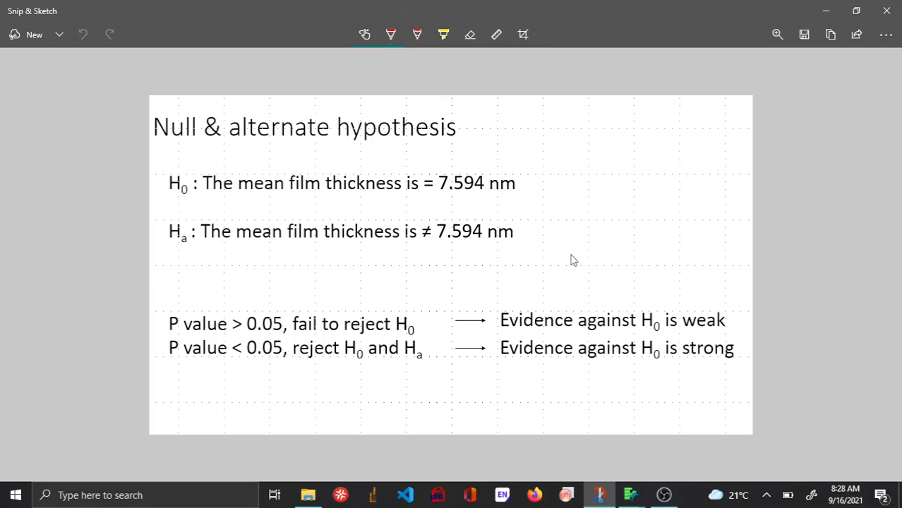
pyautogui.moveTo(587, 246)
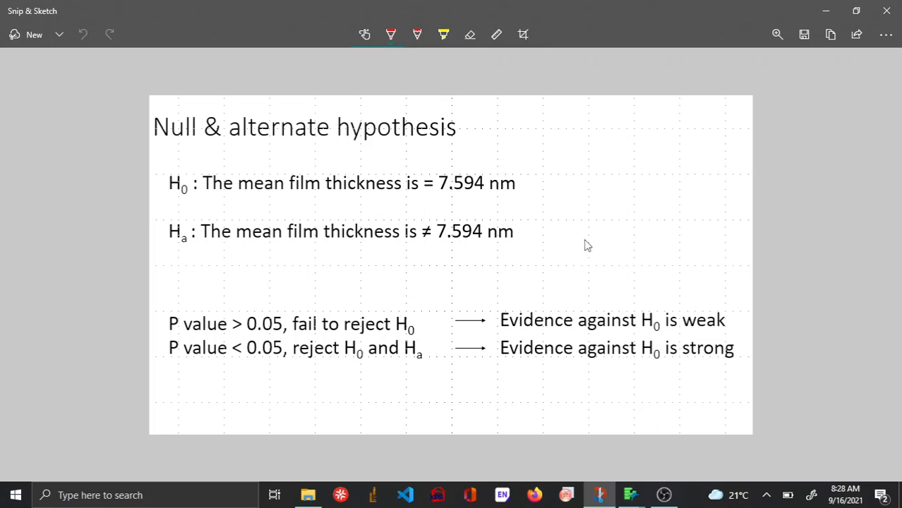
pyautogui.moveTo(376, 209)
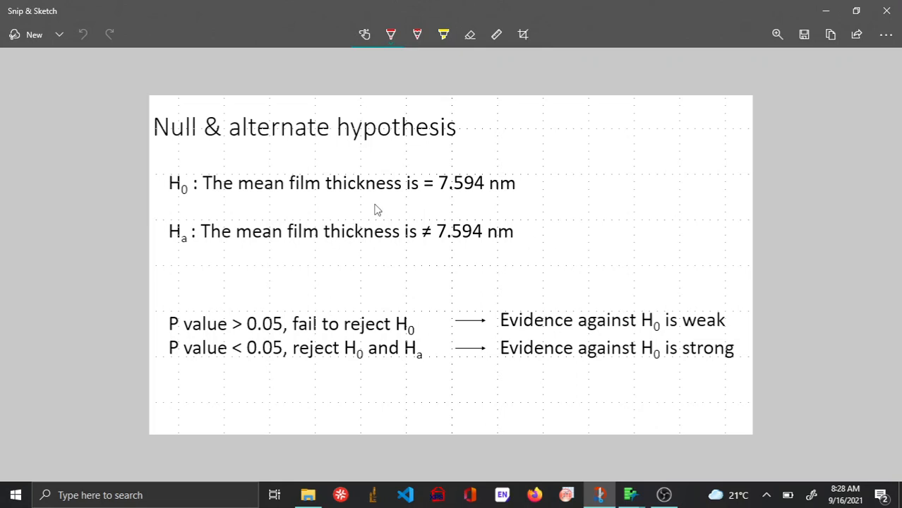
pyautogui.moveTo(355, 204)
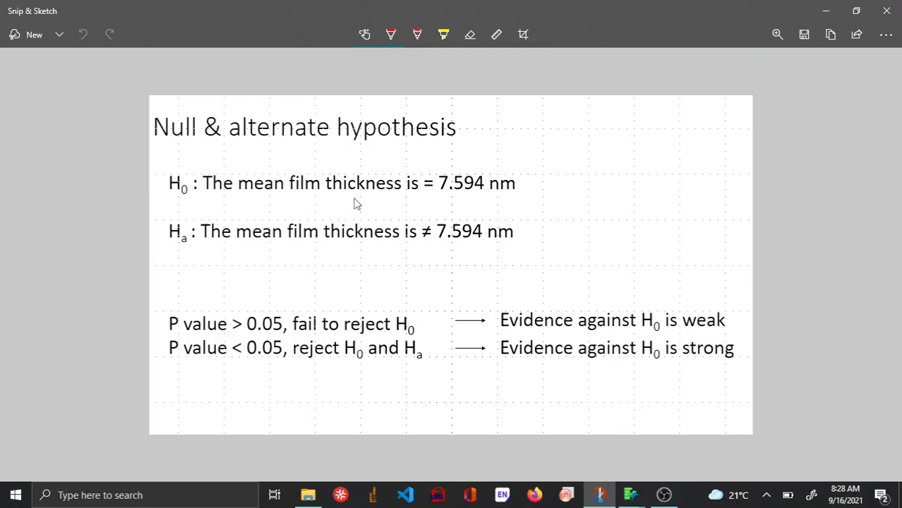
pyautogui.moveTo(360, 201)
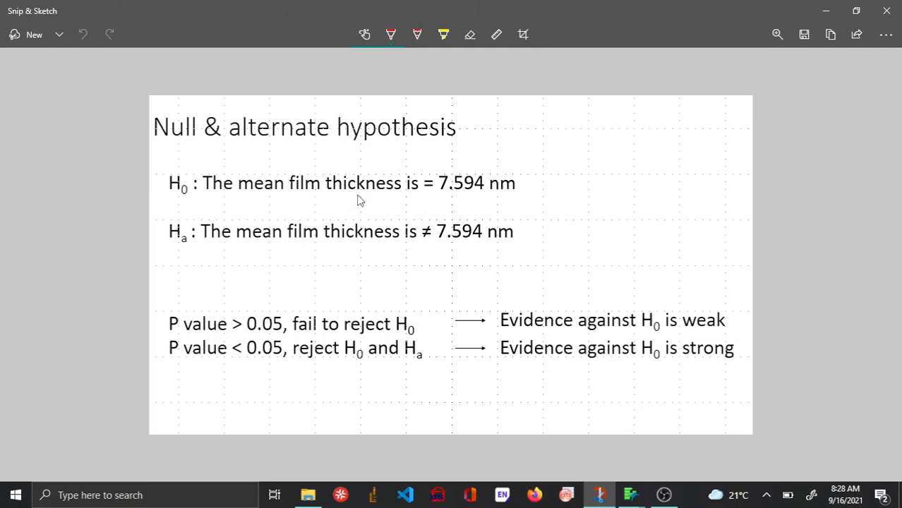
pyautogui.moveTo(367, 205)
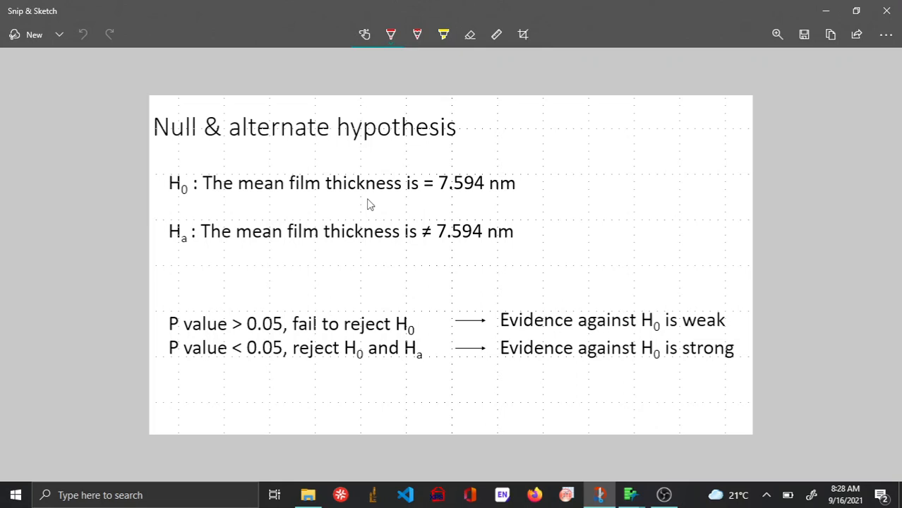
pyautogui.moveTo(441, 350)
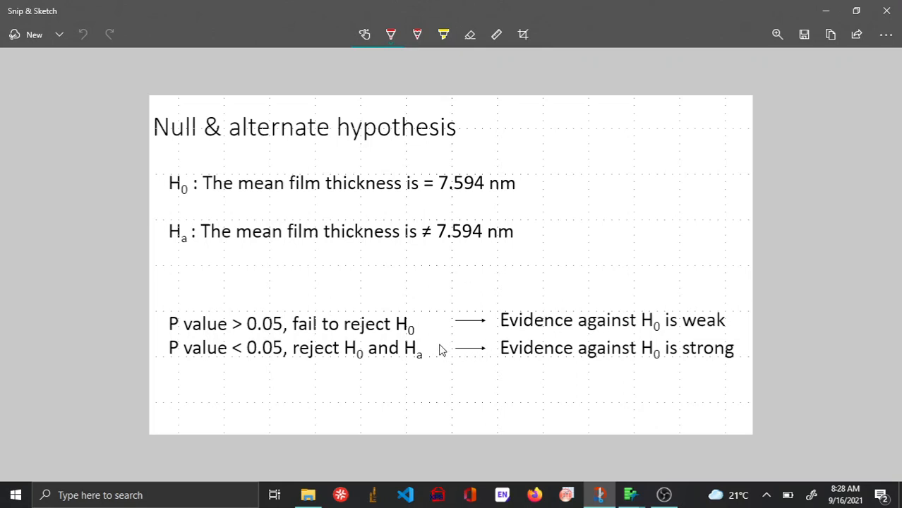
pyautogui.moveTo(201, 346)
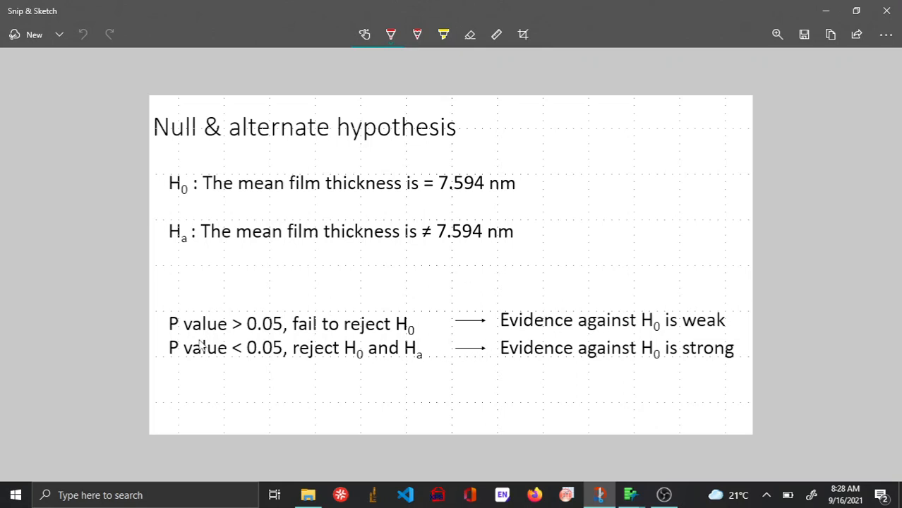
pyautogui.moveTo(262, 339)
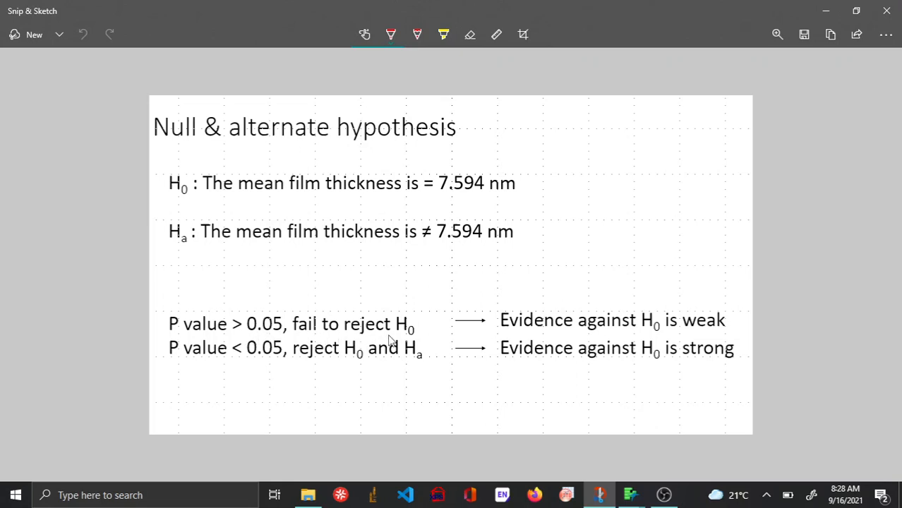
pyautogui.moveTo(596, 347)
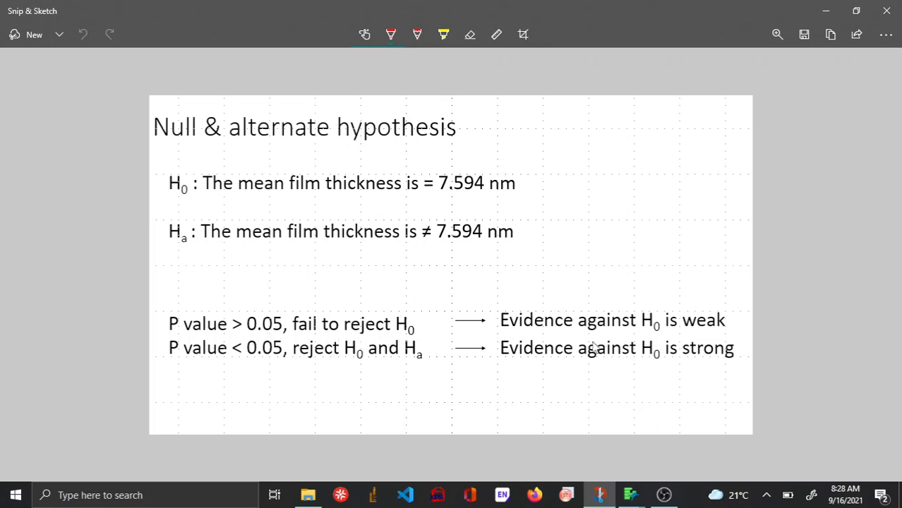
pyautogui.moveTo(396, 345)
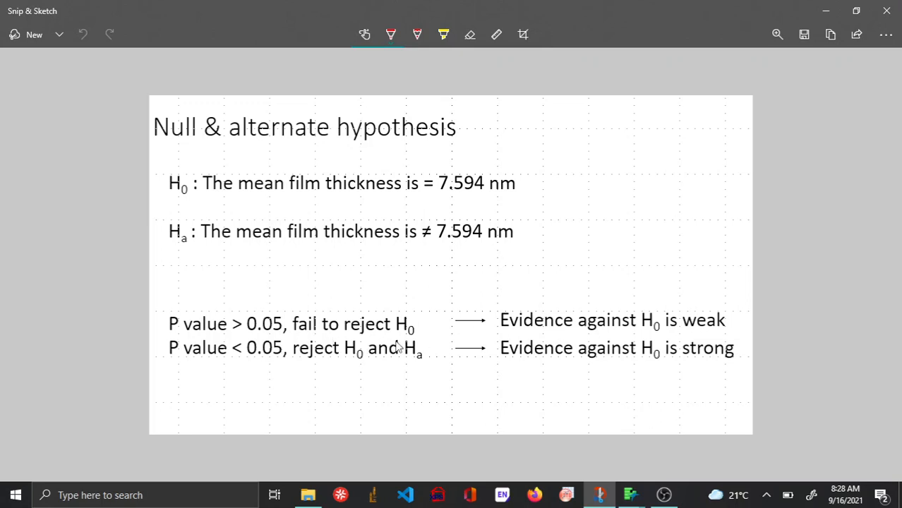
pyautogui.moveTo(541, 345)
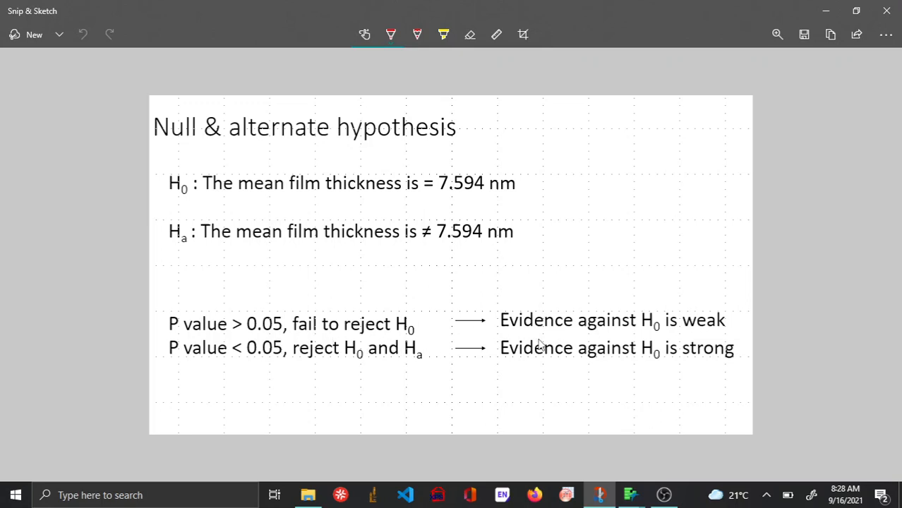
pyautogui.moveTo(686, 343)
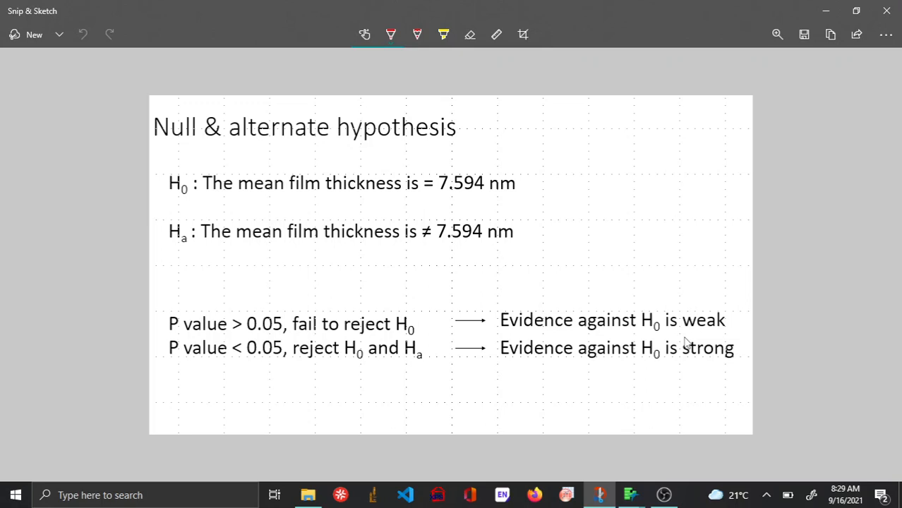
pyautogui.moveTo(237, 356)
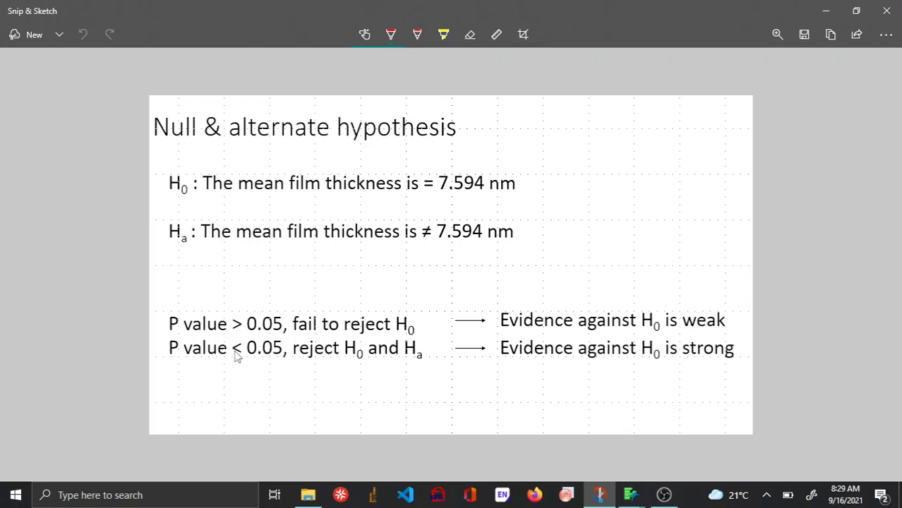
pyautogui.moveTo(275, 364)
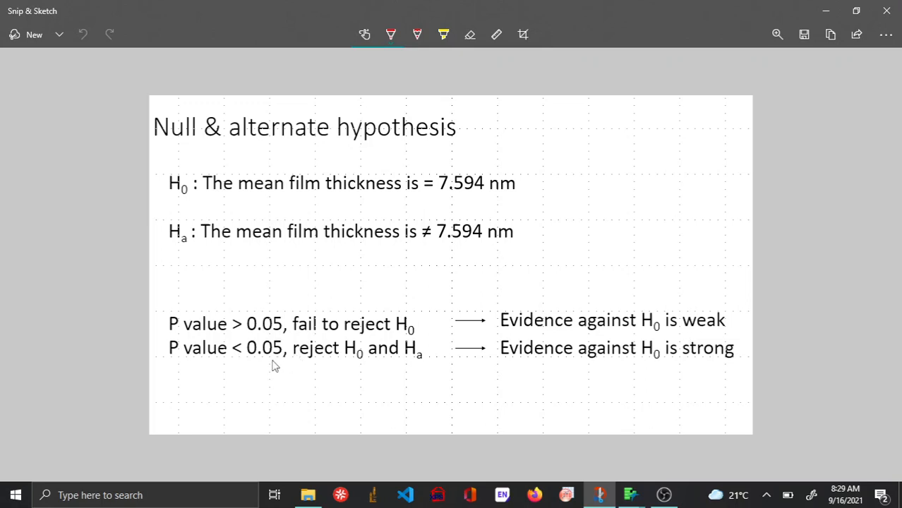
pyautogui.moveTo(360, 369)
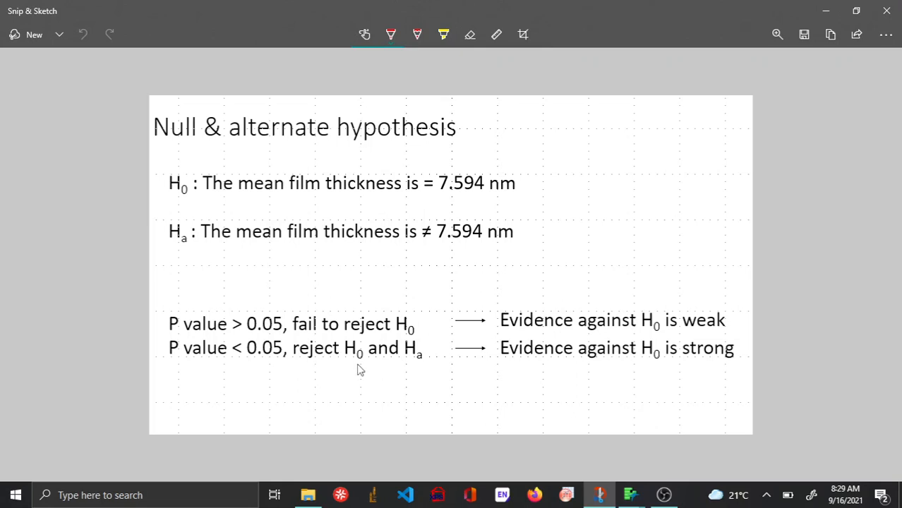
pyautogui.moveTo(366, 367)
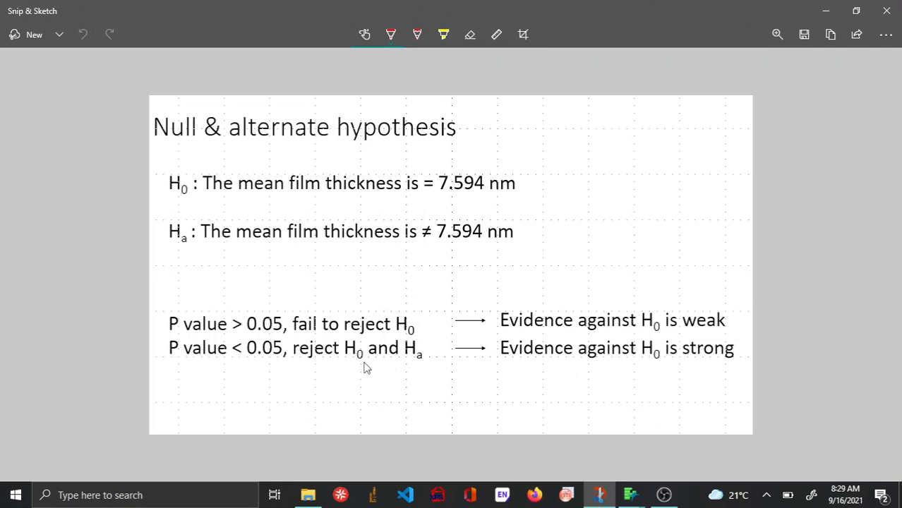
pyautogui.moveTo(628, 376)
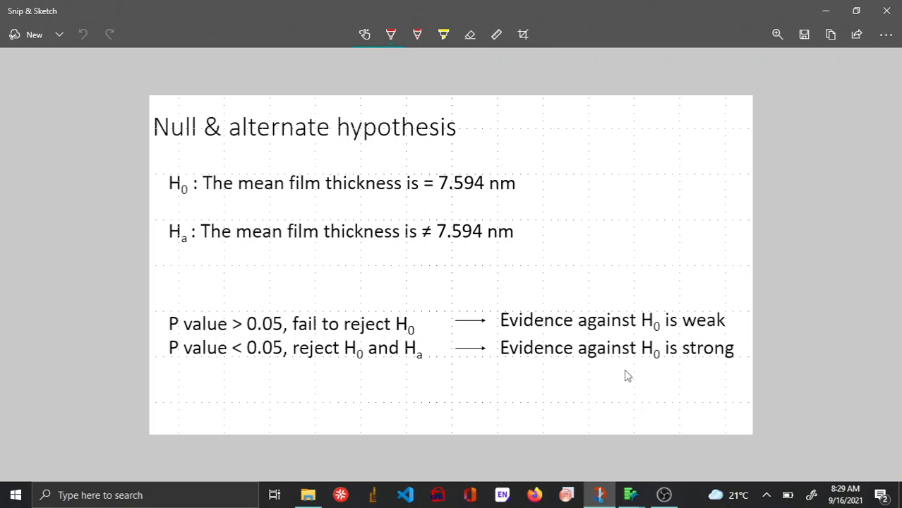
pyautogui.moveTo(539, 367)
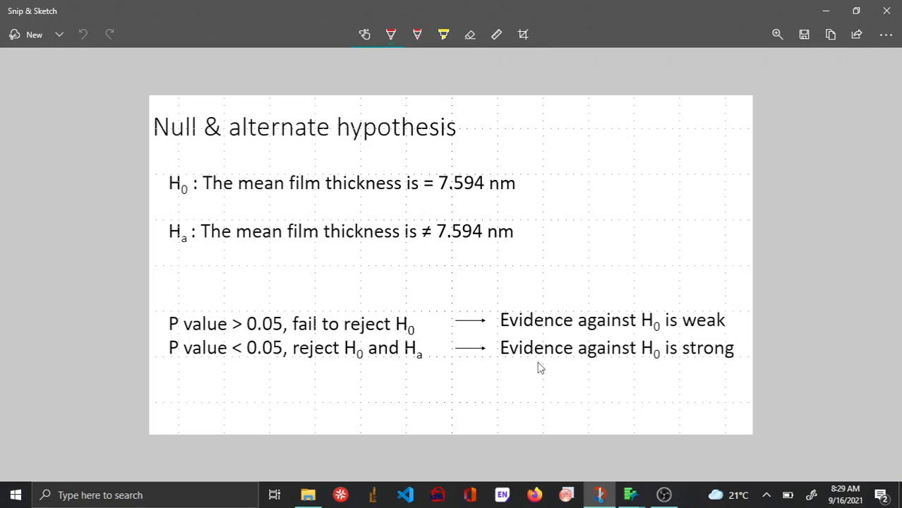
pyautogui.moveTo(634, 364)
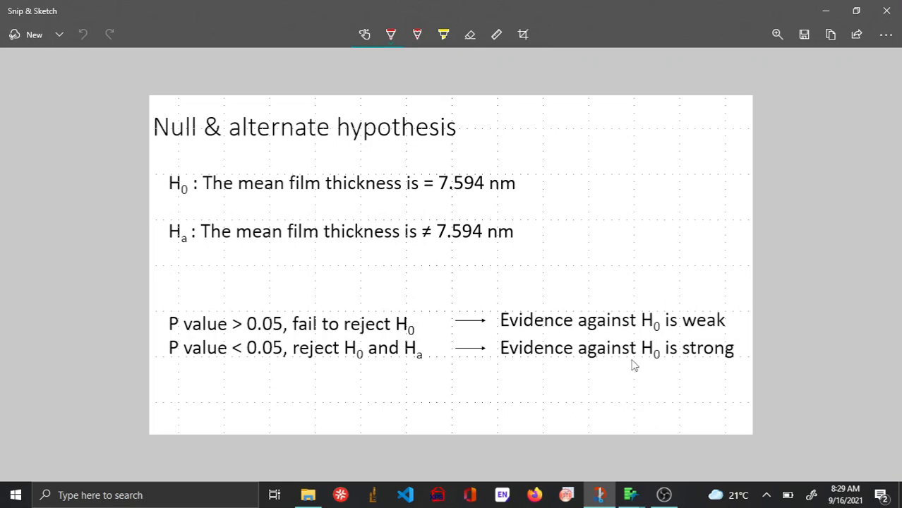
pyautogui.moveTo(629, 494)
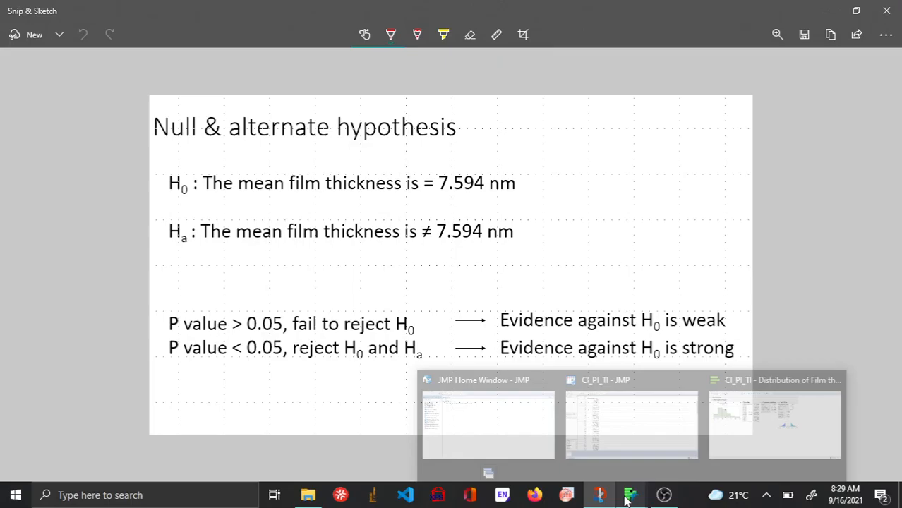
# - Switch from the hypothesis slide back to the JMP Distribution of Film thickness report
pyautogui.click(773, 424)
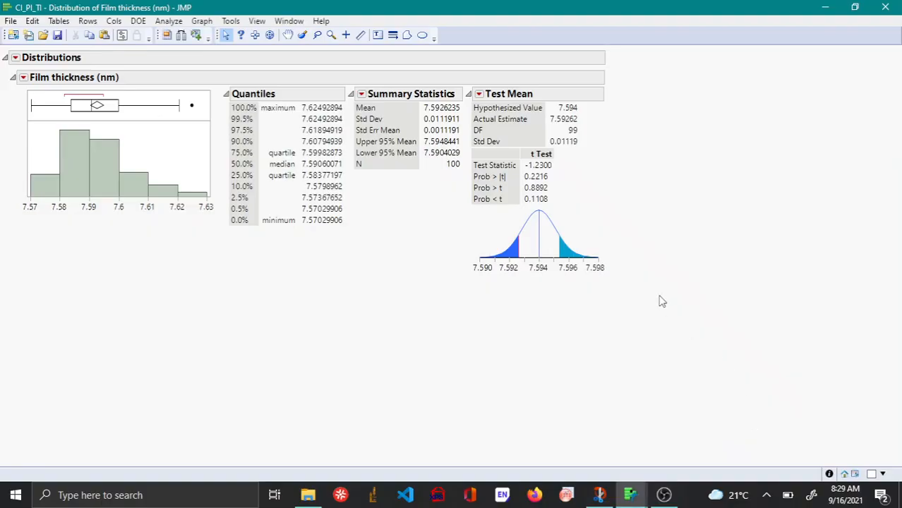
pyautogui.moveTo(549, 192)
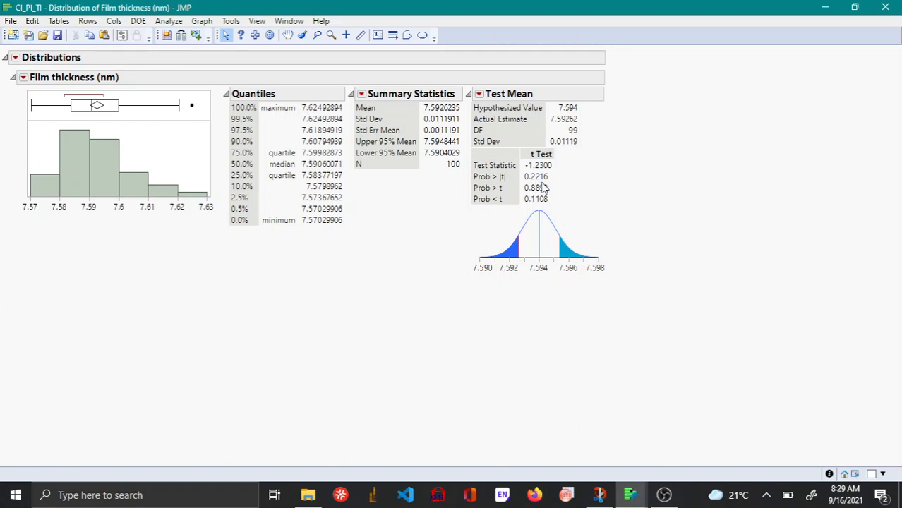
pyautogui.moveTo(581, 199)
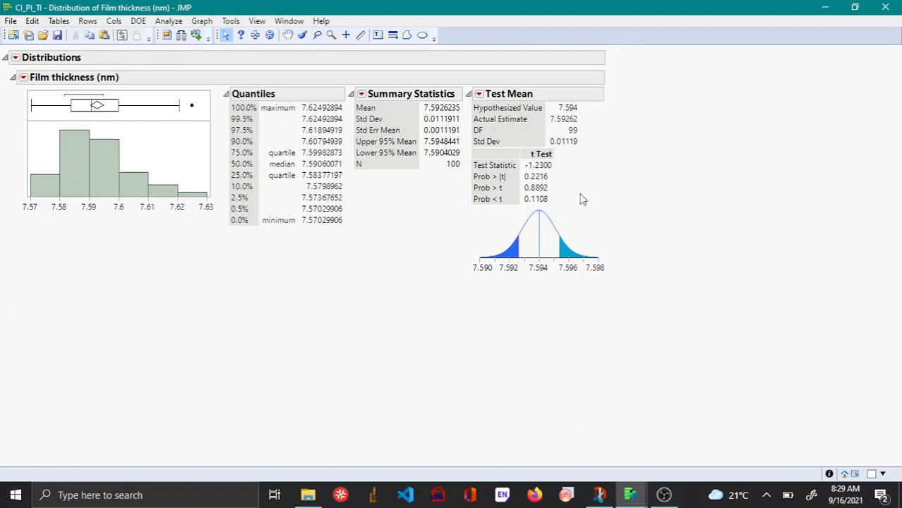
pyautogui.moveTo(610, 170)
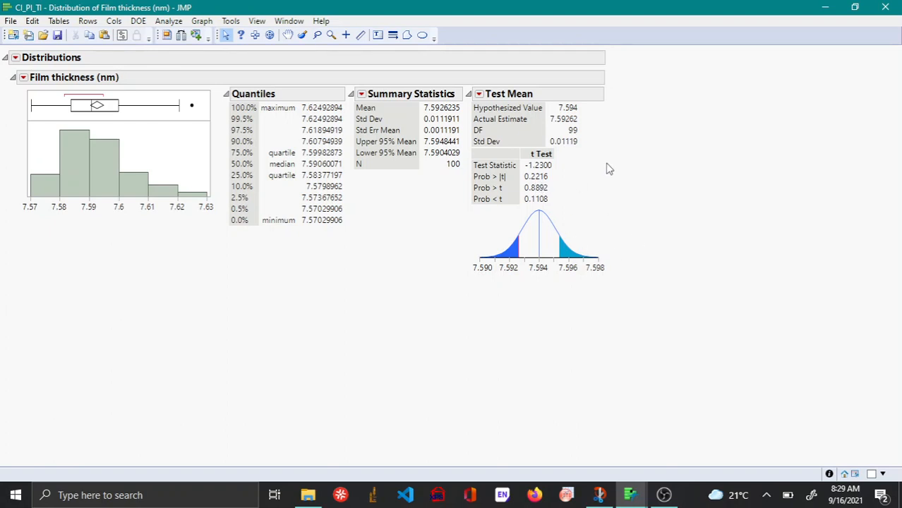
pyautogui.moveTo(590, 200)
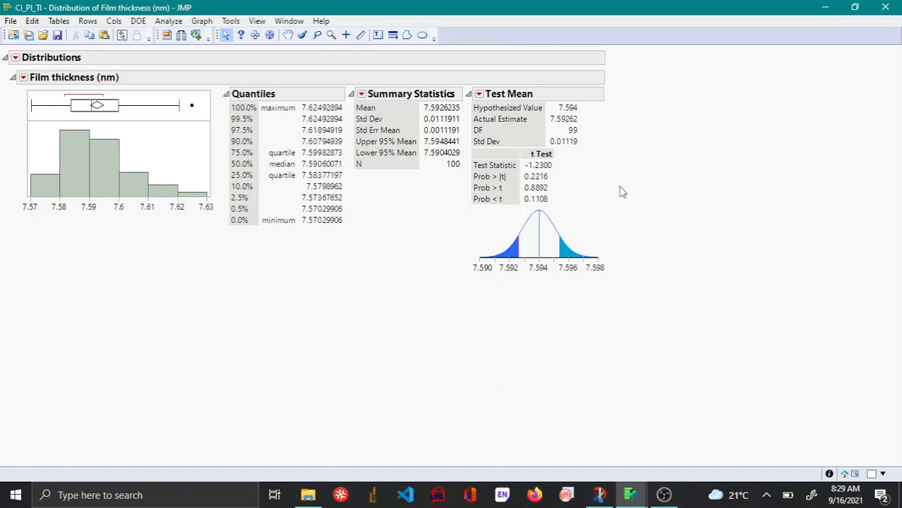
pyautogui.moveTo(480, 105)
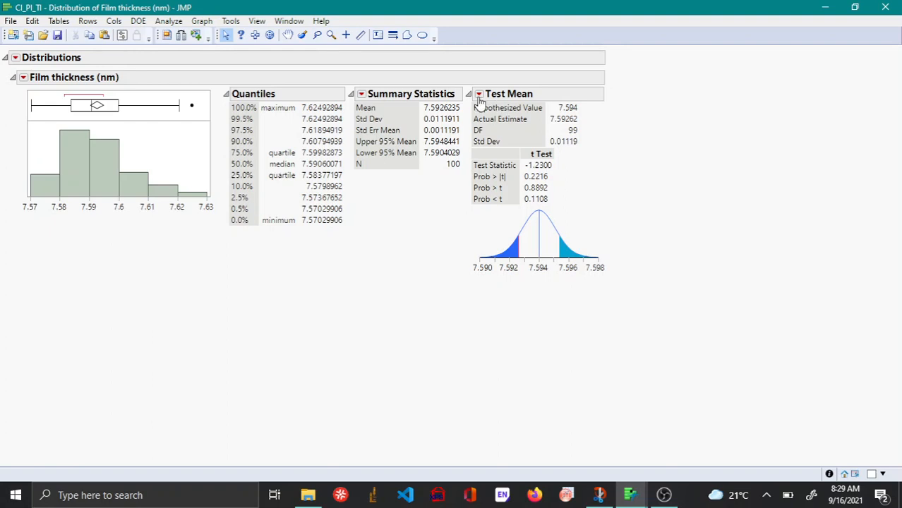
# - Show the Test Mean red-triangle options for the film thickness test
pyautogui.click(480, 93)
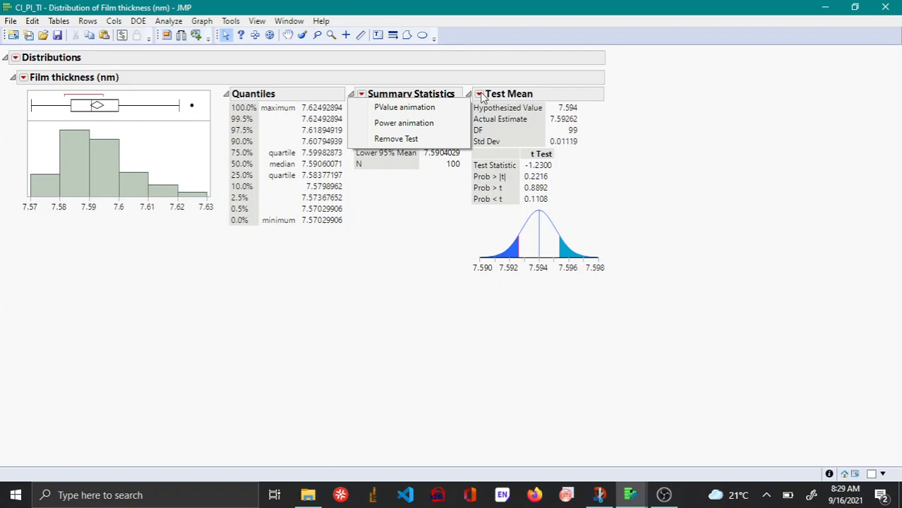
# - Launch the PValue animation for the mean test and maximize its window
pyautogui.click(404, 107)
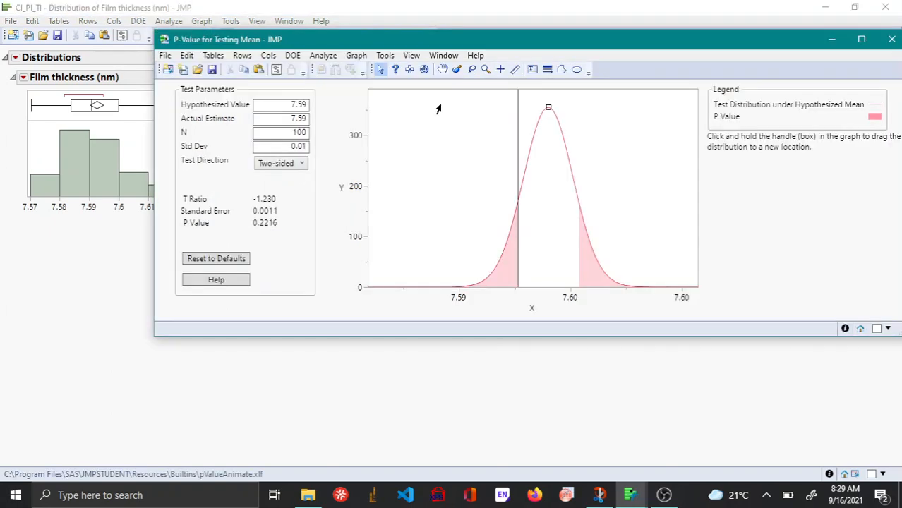
pyautogui.click(861, 39)
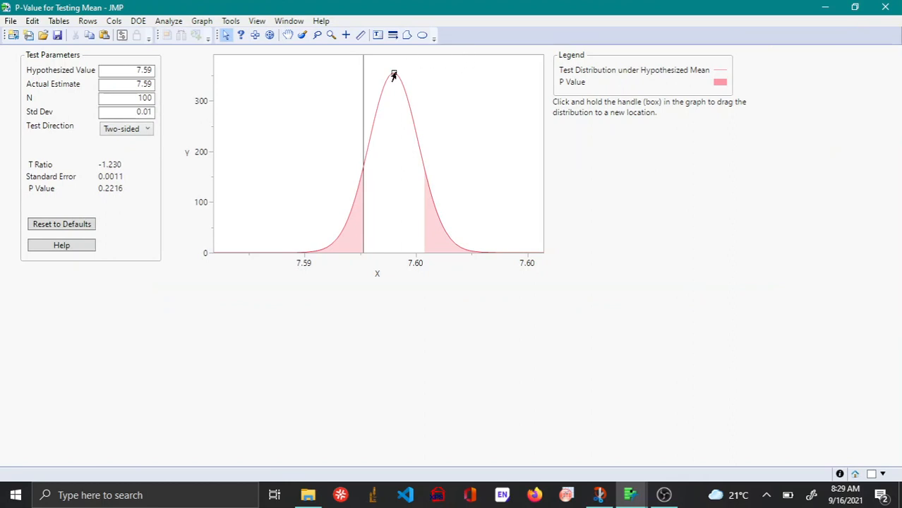
# - Drag the hypothesized distribution right and back near the estimate until the p-value drops below 0.05
pyautogui.moveTo(393, 73); pyautogui.dragTo(402, 73)
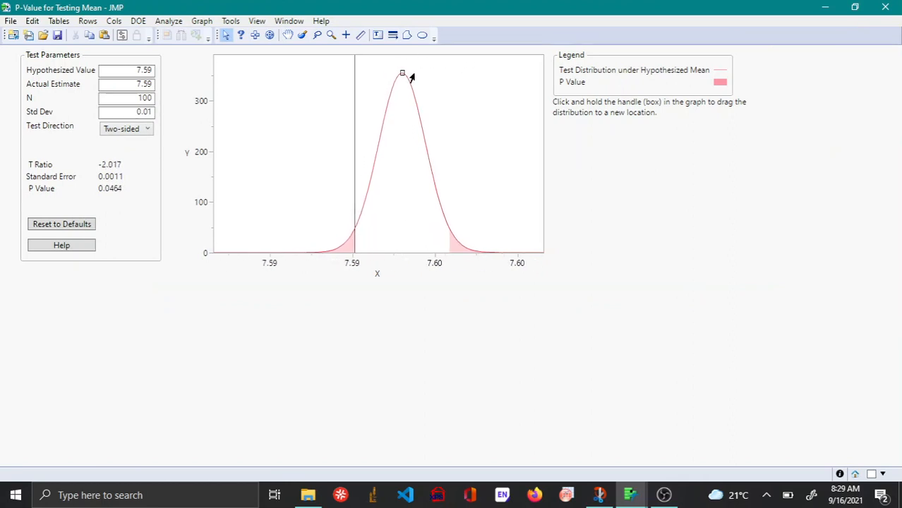
pyautogui.moveTo(403, 74); pyautogui.dragTo(398, 76)
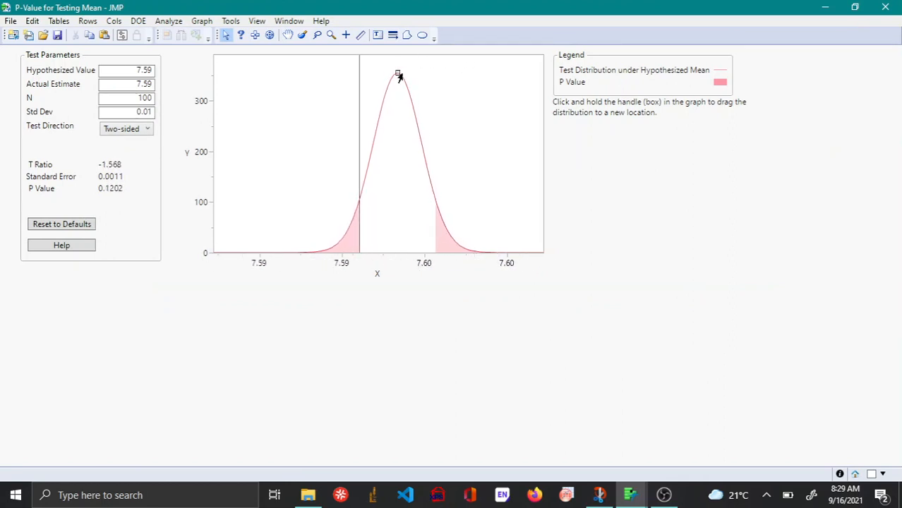
pyautogui.moveTo(398, 75); pyautogui.dragTo(396, 74)
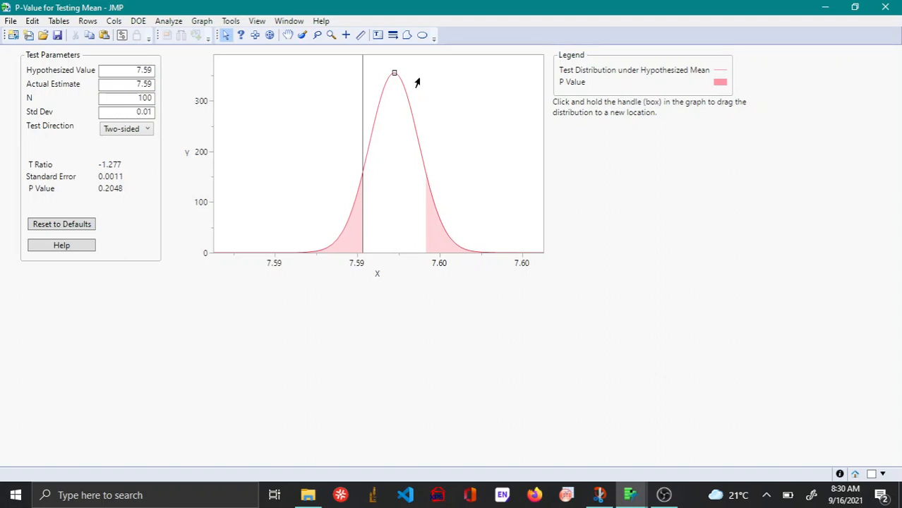
pyautogui.moveTo(395, 73); pyautogui.dragTo(392, 76)
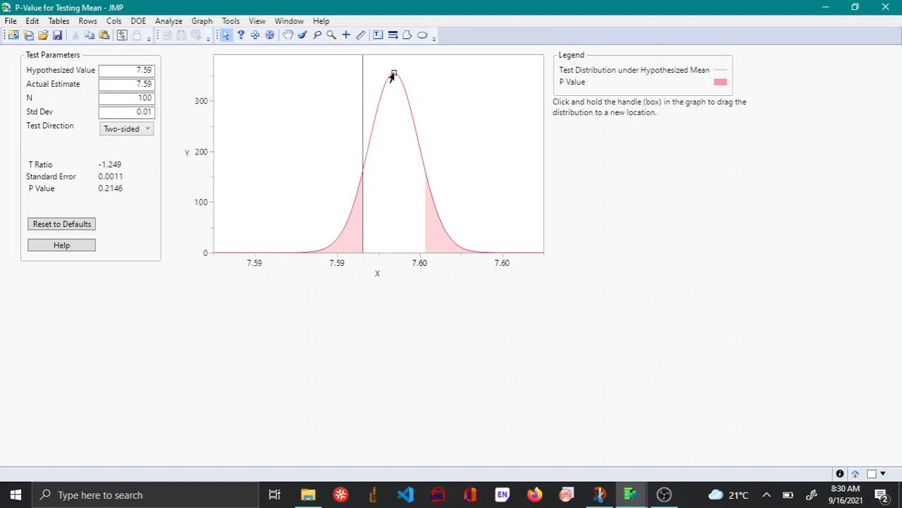
pyautogui.moveTo(393, 77); pyautogui.dragTo(400, 74)
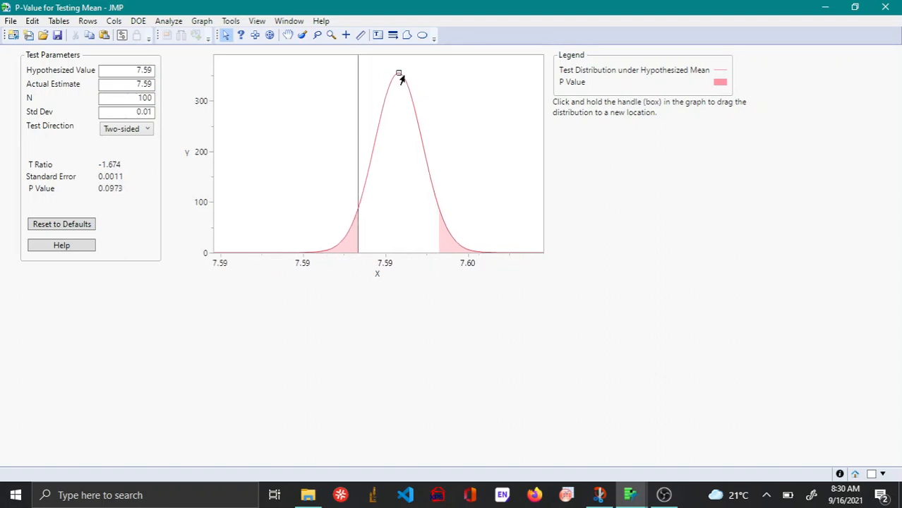
pyautogui.moveTo(398, 74); pyautogui.dragTo(402, 73)
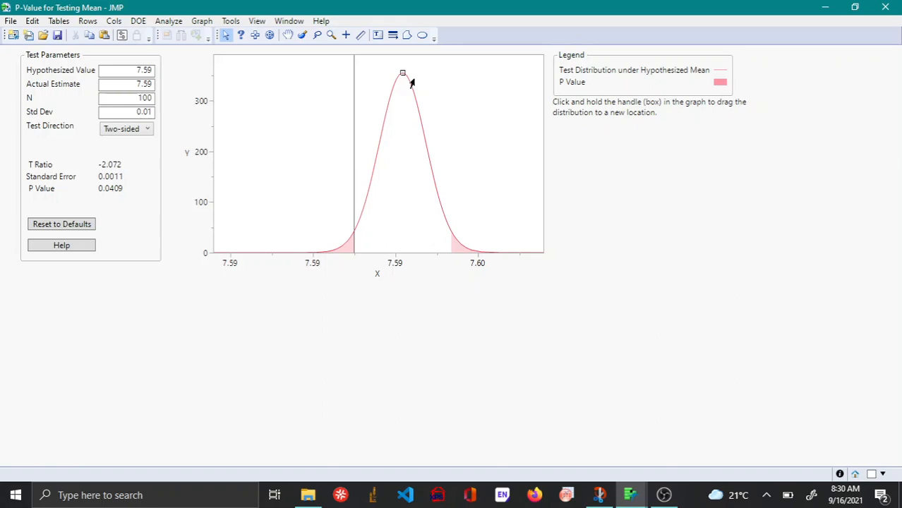
# - Push the hypothesized mean out to about 7.60, leaving t ≈ -2.82 and p-value ≈ 0.0059
pyautogui.moveTo(403, 73); pyautogui.dragTo(406, 73)
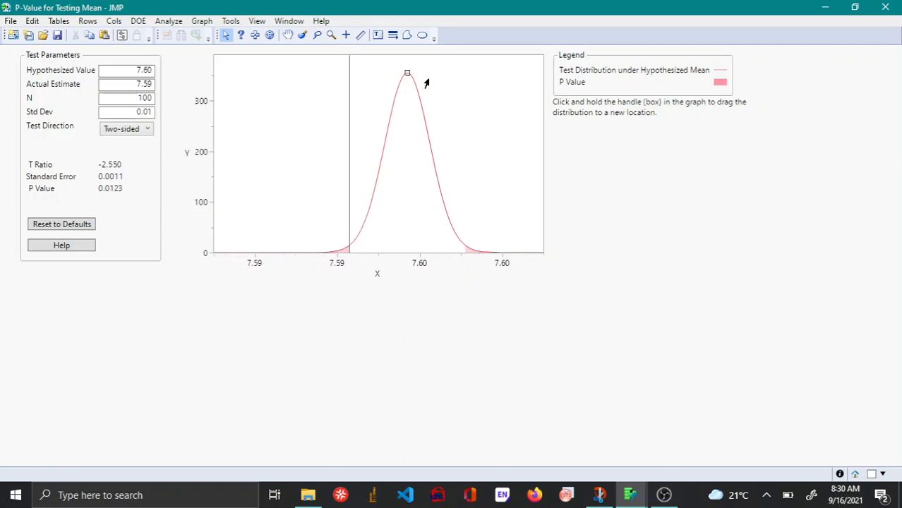
pyautogui.moveTo(407, 73); pyautogui.dragTo(409, 73)
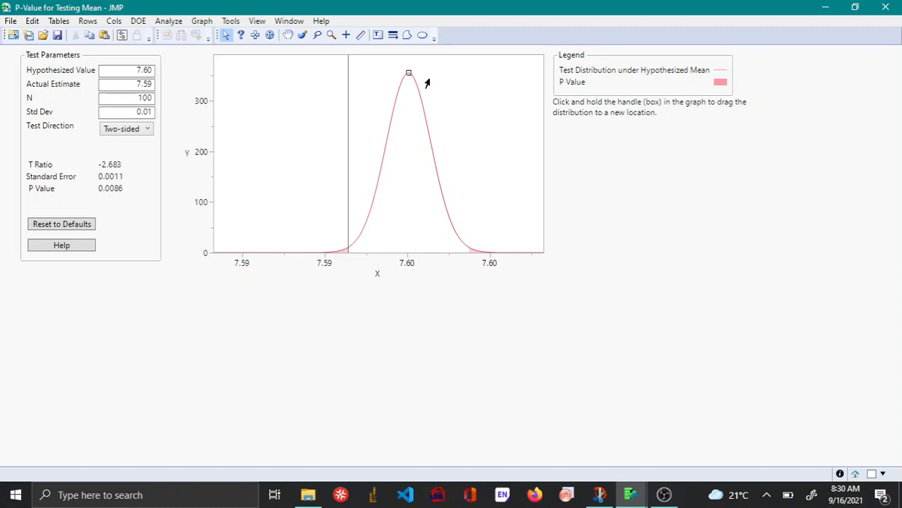
pyautogui.moveTo(426, 83)
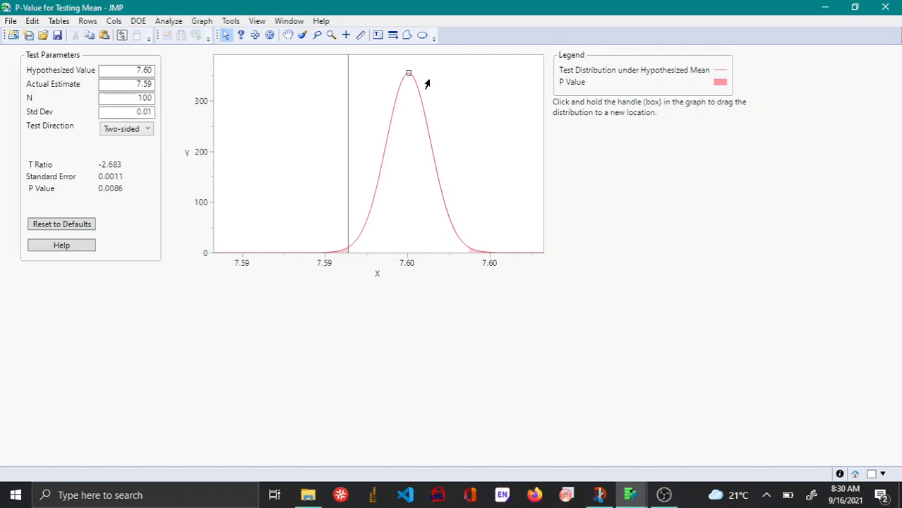
pyautogui.moveTo(408, 74); pyautogui.dragTo(412, 73)
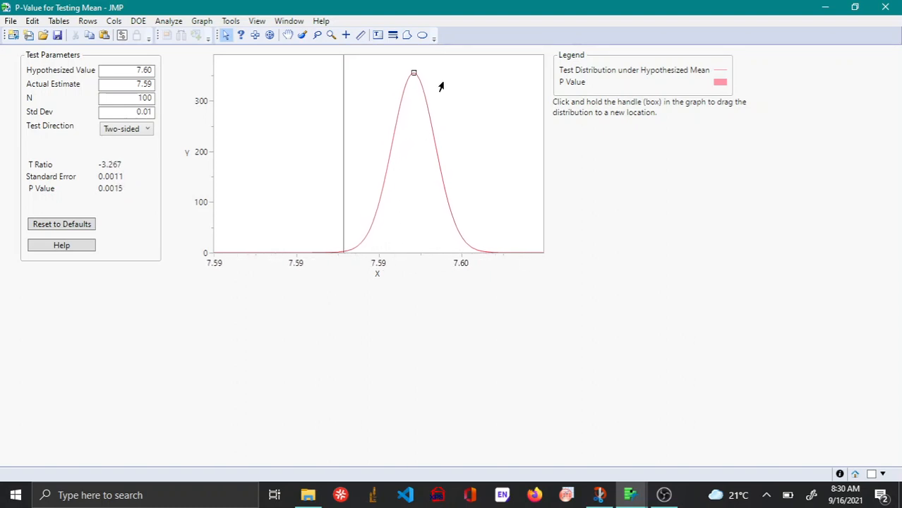
pyautogui.moveTo(415, 73); pyautogui.dragTo(412, 73)
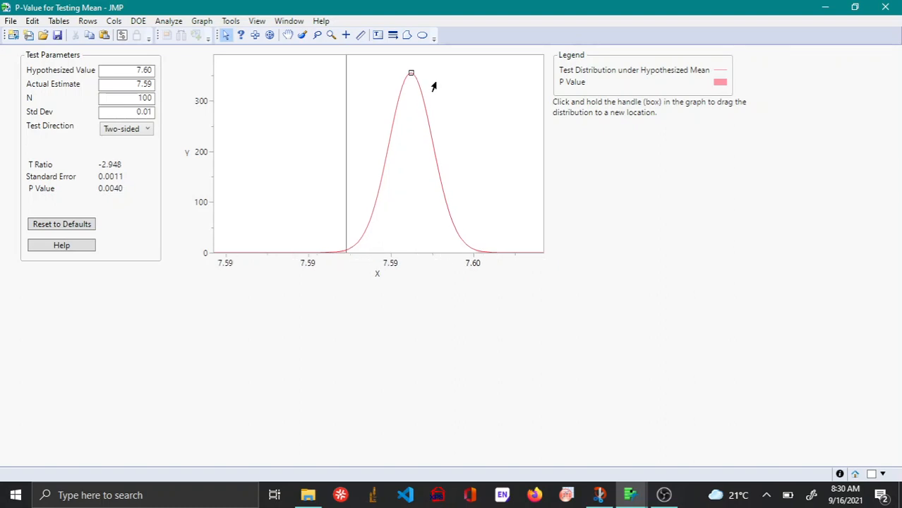
pyautogui.moveTo(411, 74); pyautogui.dragTo(410, 74)
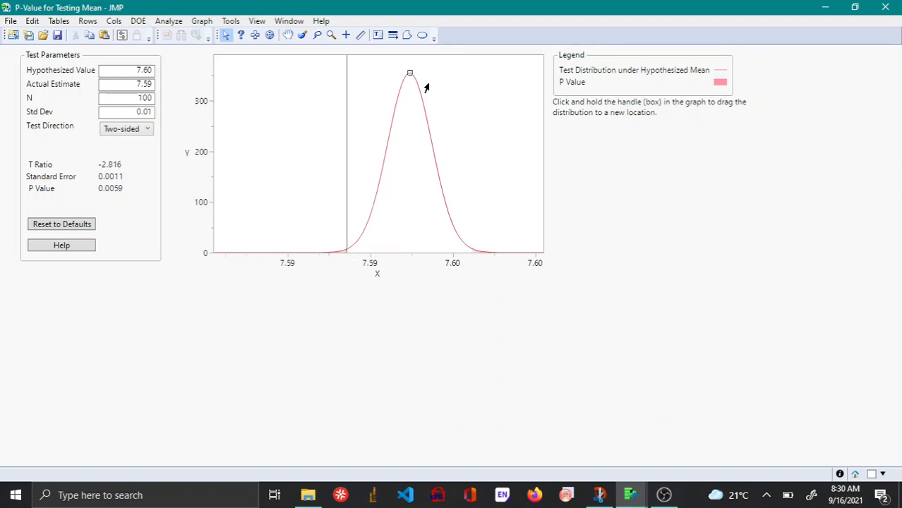
# - Drag the distribution back onto the sample estimate so the p-value rises toward 0.9
pyautogui.moveTo(410, 73); pyautogui.dragTo(395, 73)
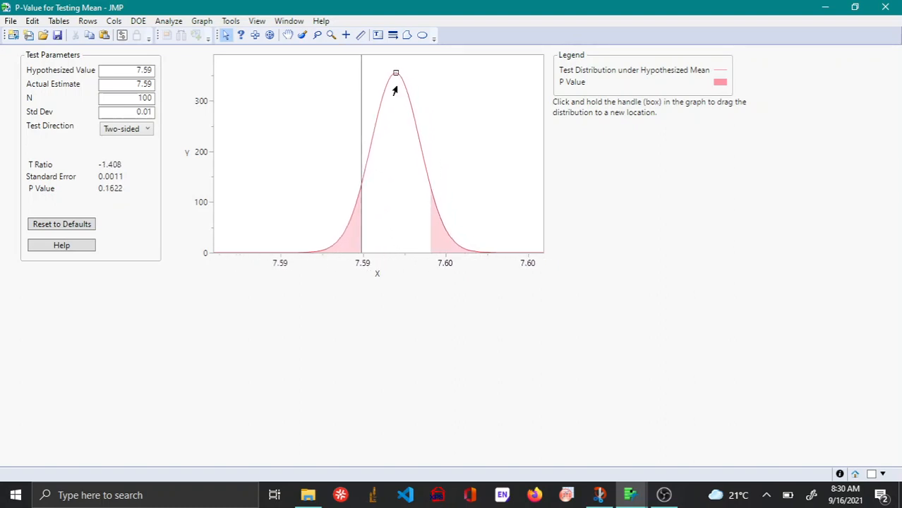
pyautogui.moveTo(395, 73); pyautogui.dragTo(388, 73)
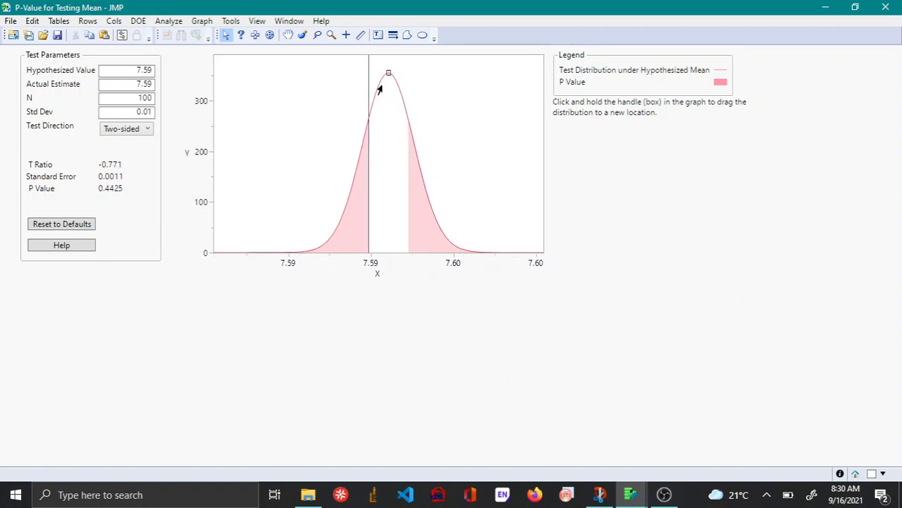
pyautogui.moveTo(389, 74); pyautogui.dragTo(389, 74)
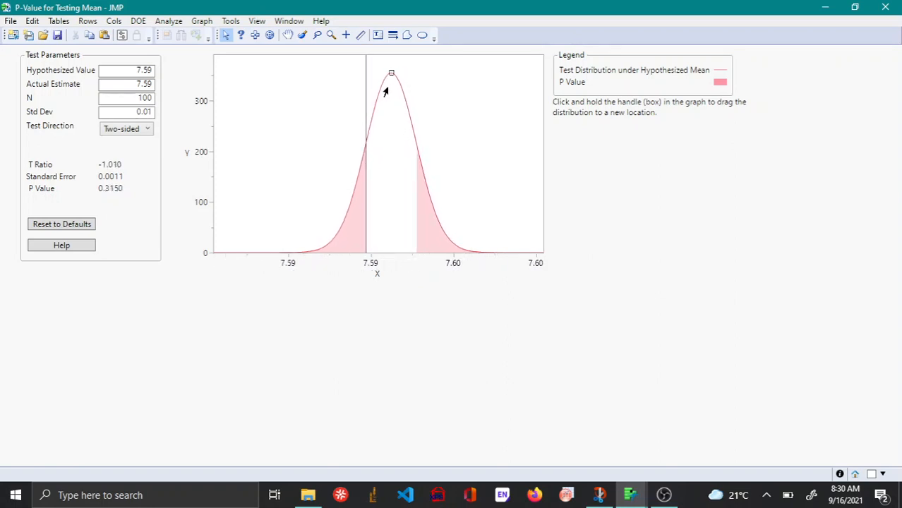
pyautogui.moveTo(391, 74); pyautogui.dragTo(387, 74)
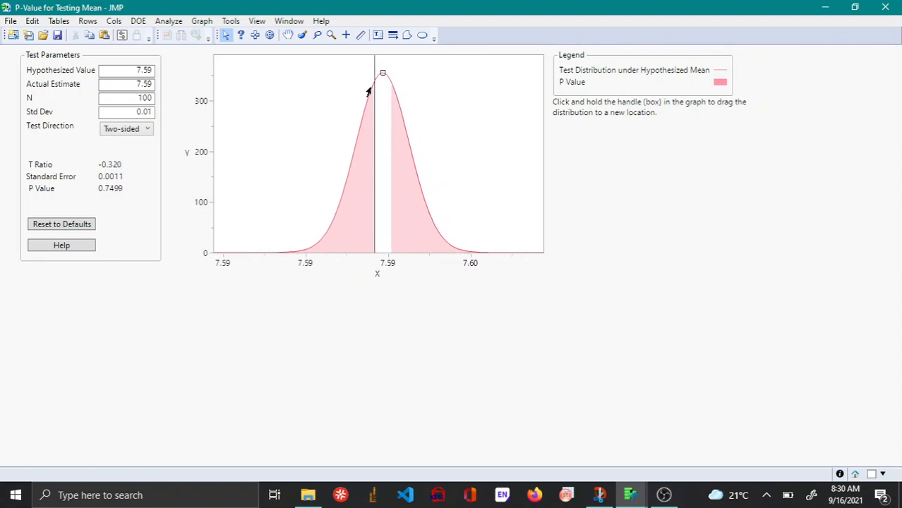
pyautogui.moveTo(382, 73); pyautogui.dragTo(387, 73)
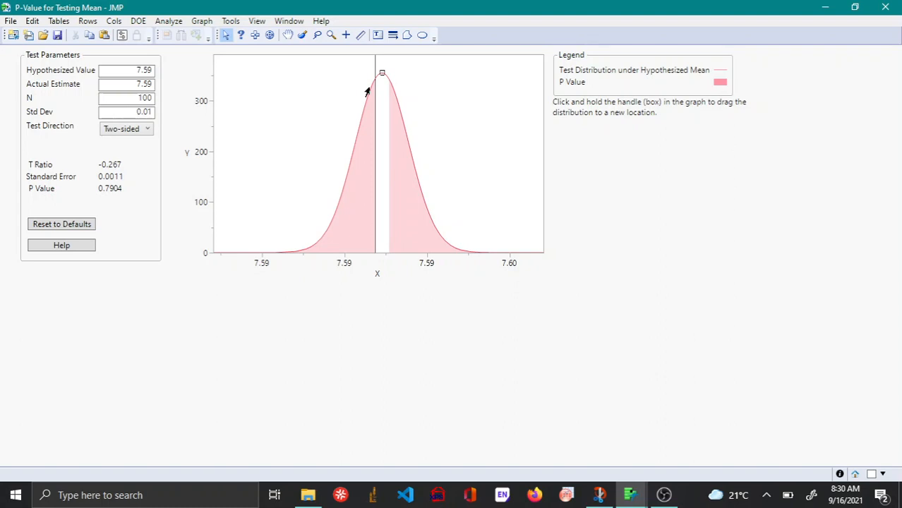
pyautogui.moveTo(381, 73); pyautogui.dragTo(380, 74)
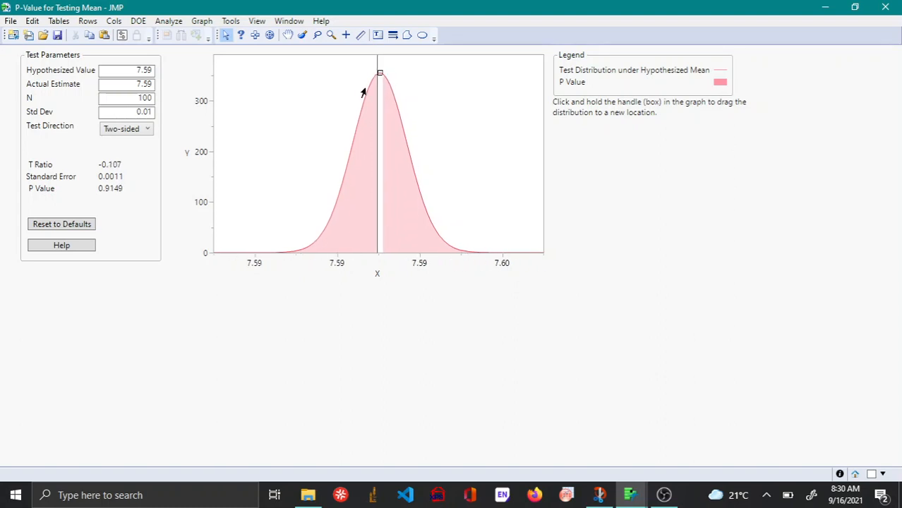
pyautogui.moveTo(380, 74); pyautogui.dragTo(376, 73)
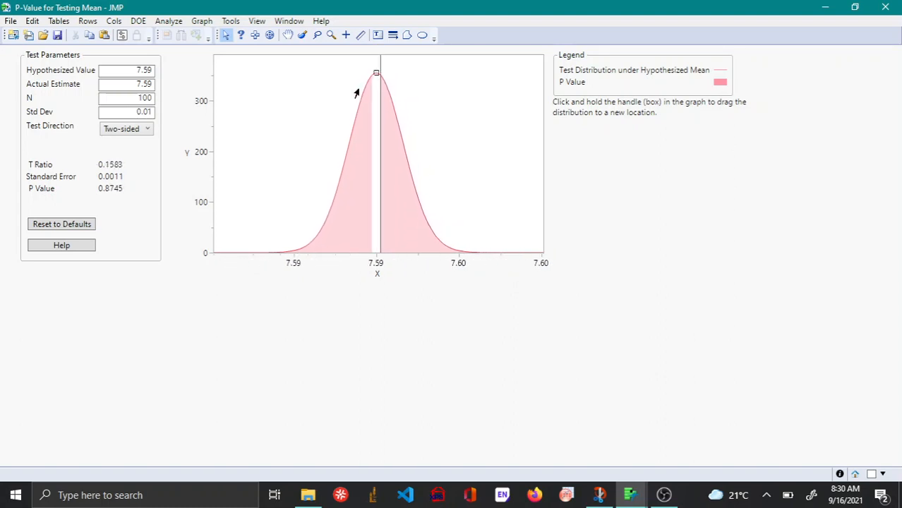
pyautogui.moveTo(376, 73); pyautogui.dragTo(378, 73)
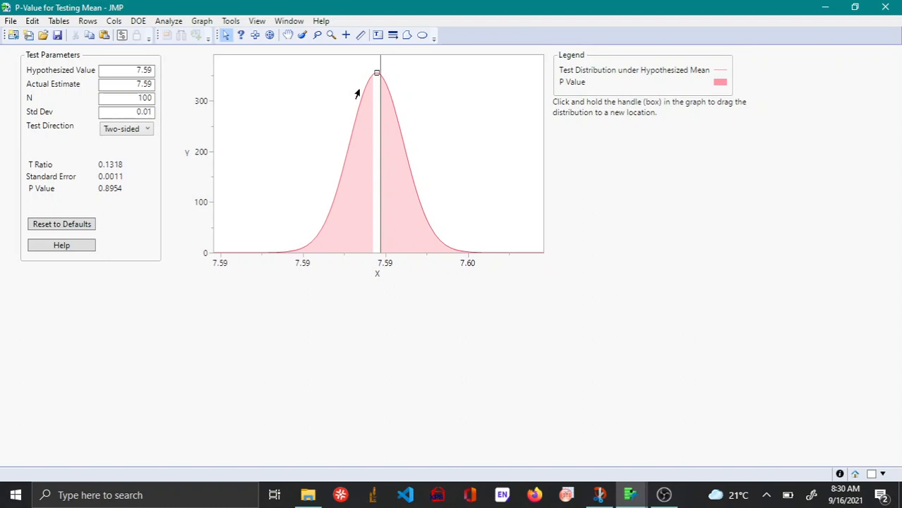
pyautogui.moveTo(355, 93)
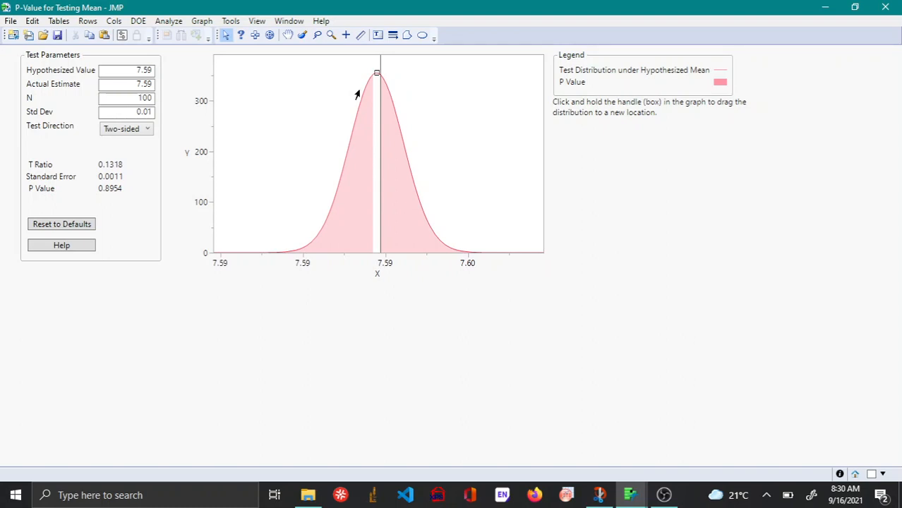
# - Move the hypothesized mean well left of the estimate, giving t ≈ 1.35 and p-value ≈ 0.1791
pyautogui.moveTo(377, 73); pyautogui.dragTo(367, 73)
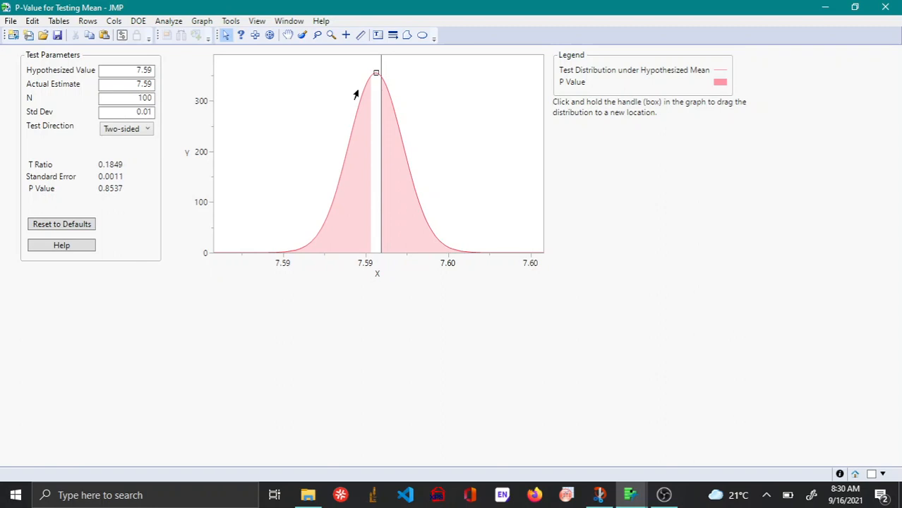
pyautogui.moveTo(376, 74); pyautogui.dragTo(374, 73)
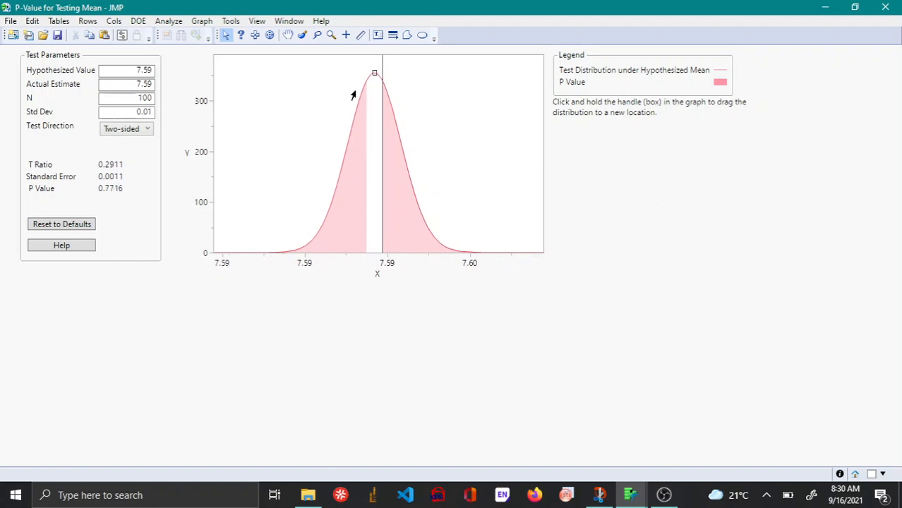
pyautogui.moveTo(374, 73); pyautogui.dragTo(372, 73)
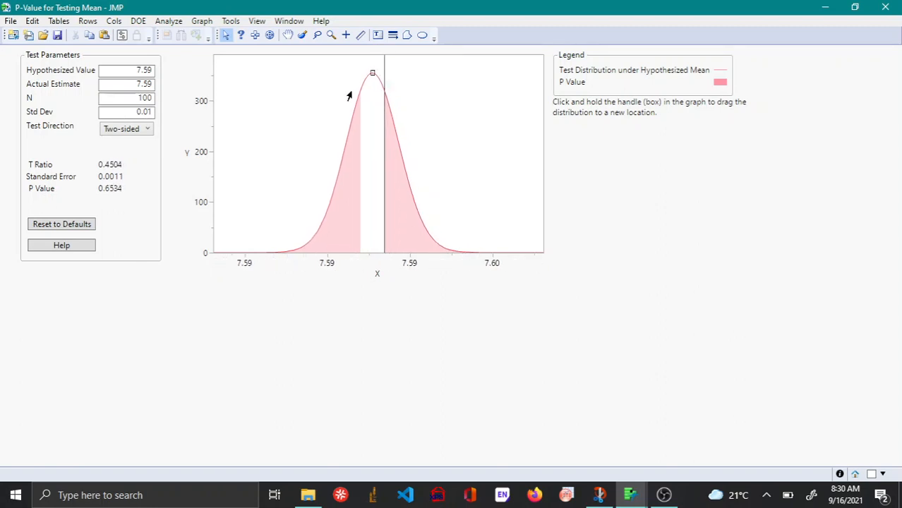
pyautogui.moveTo(373, 74); pyautogui.dragTo(370, 74)
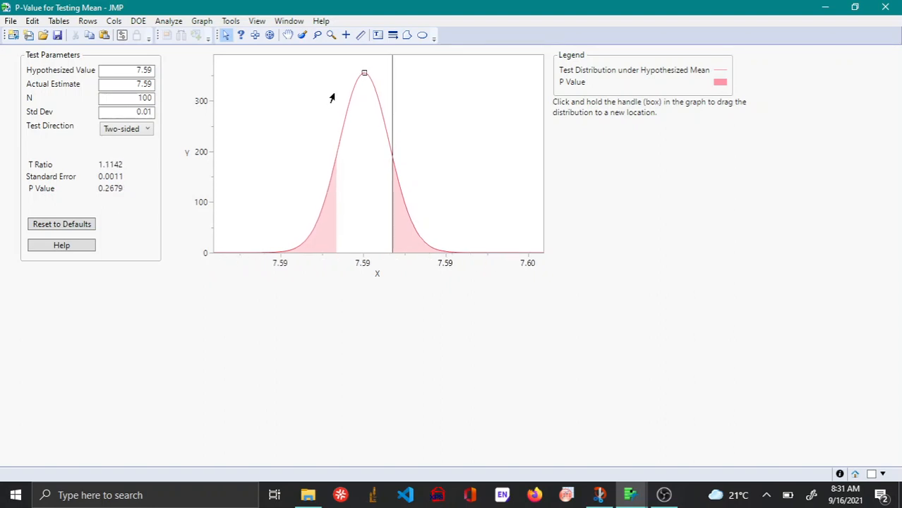
pyautogui.moveTo(364, 74); pyautogui.dragTo(361, 73)
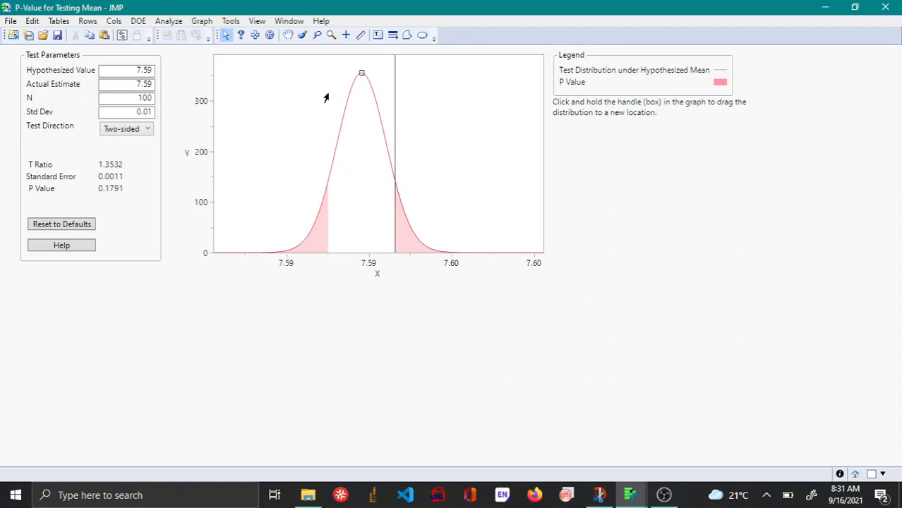